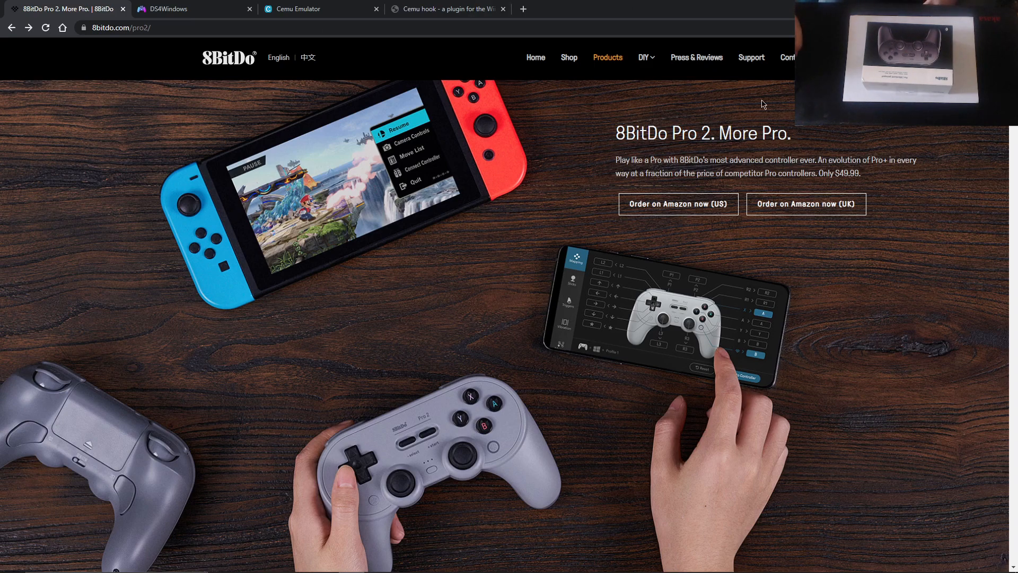
Go to the Products section from the 8BitDo site's top navigation
click(608, 58)
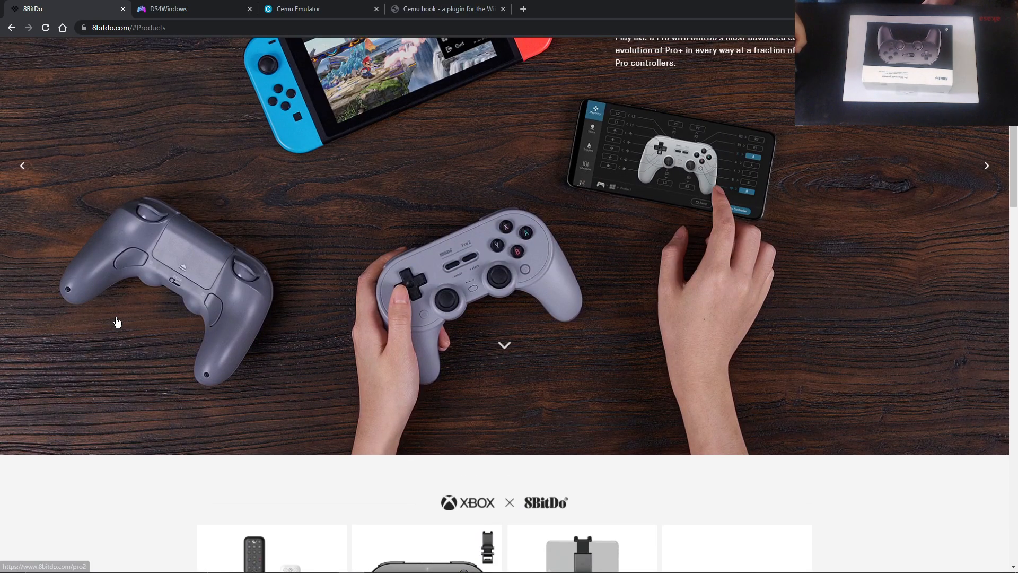
Return to the Pro 2 product page via its banner on the home page
click(117, 322)
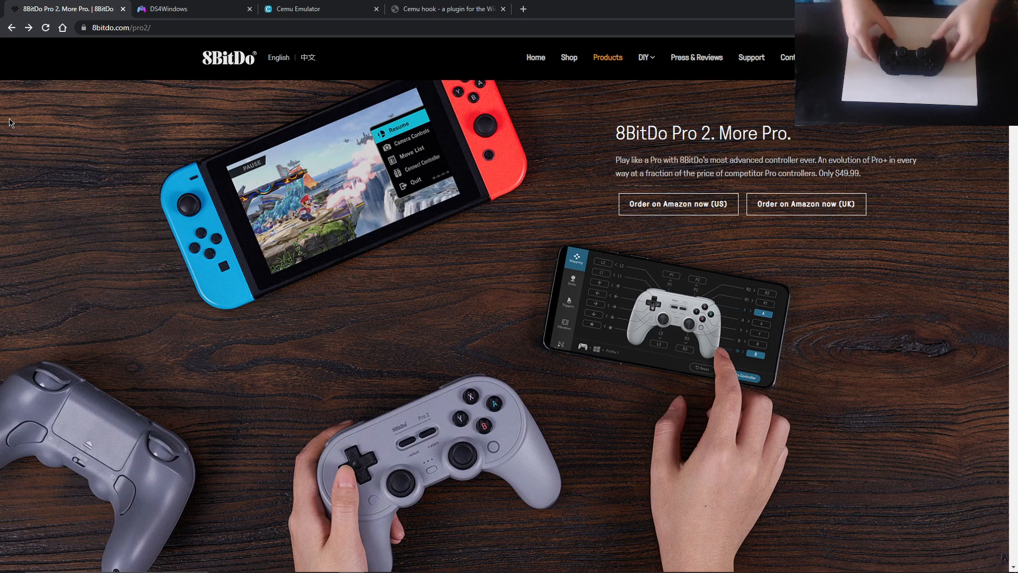
scroll(down, 3)
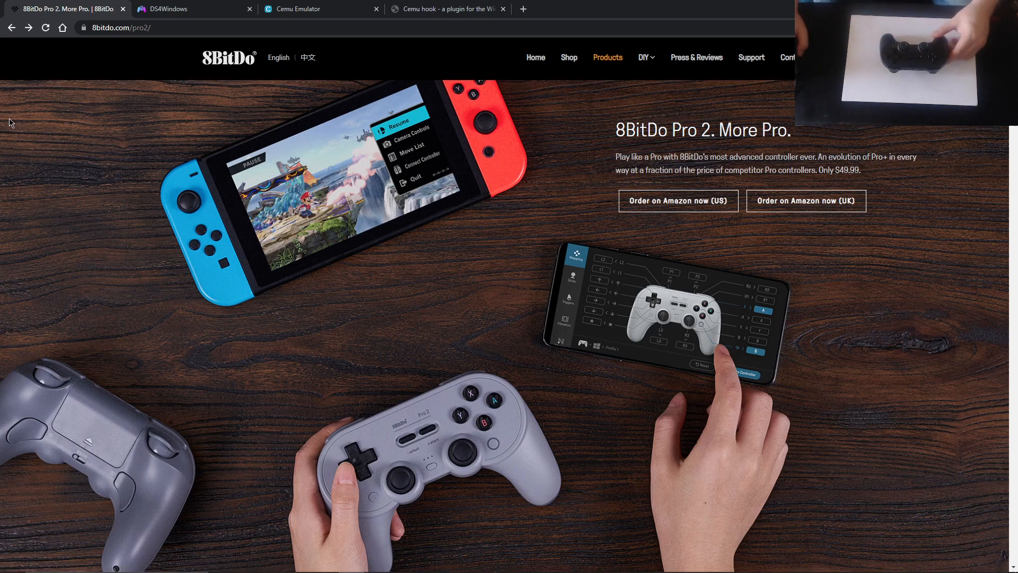
scroll(down, 3)
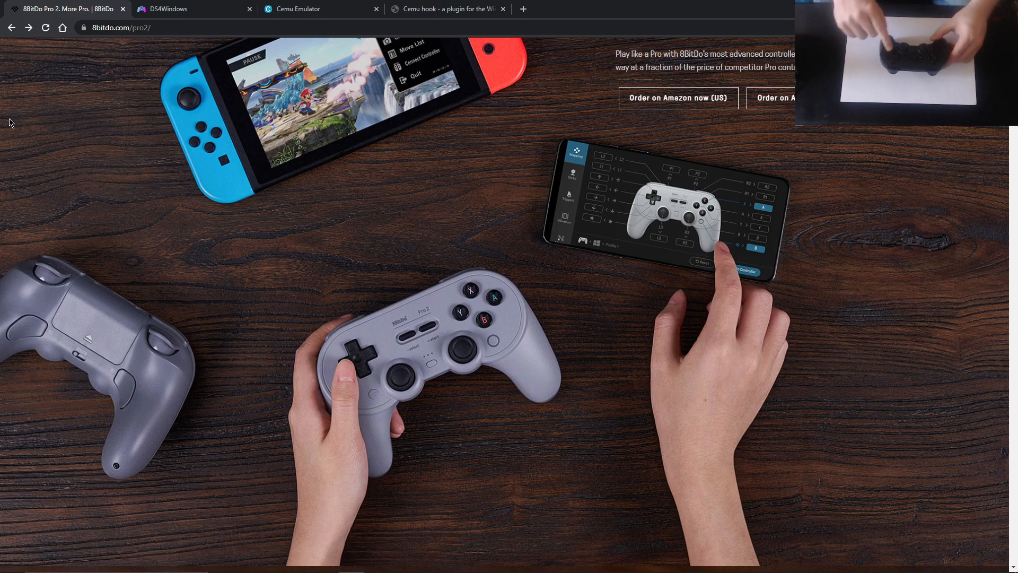
mouse_move(497, 305)
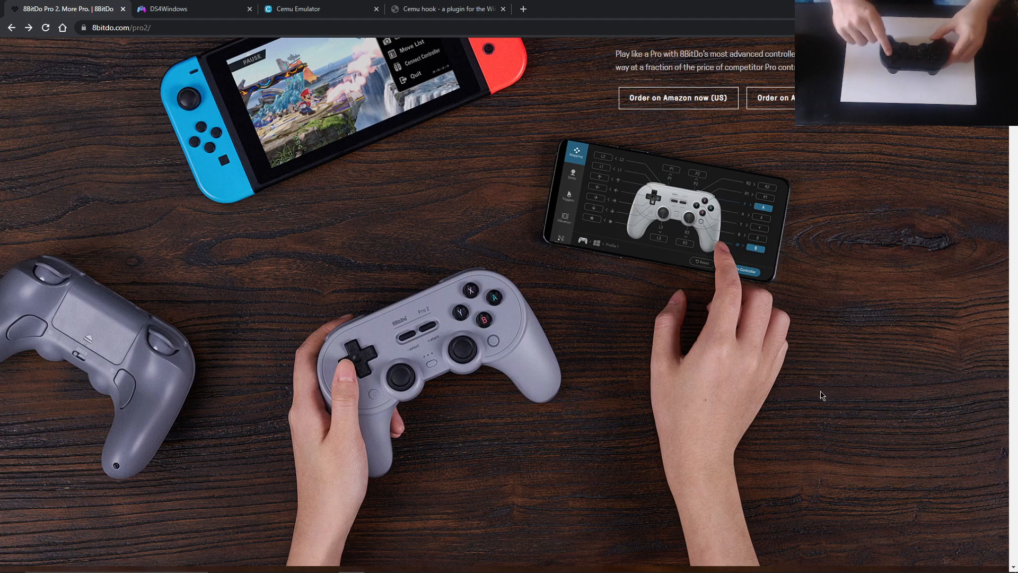
mouse_move(980, 365)
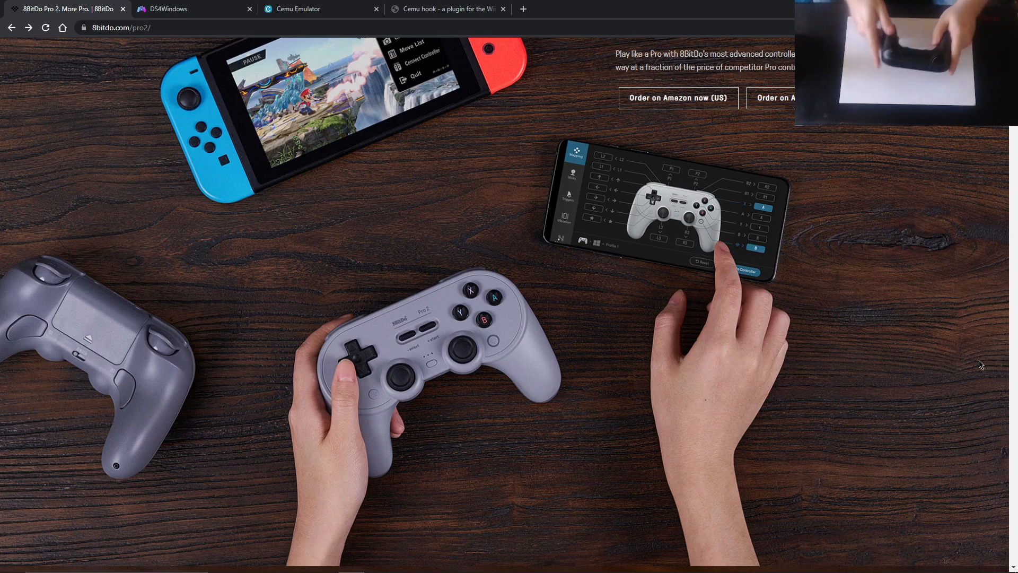
Scroll the Pro 2 page to its 'Pro-level back buttons' section
scroll(down, 3)
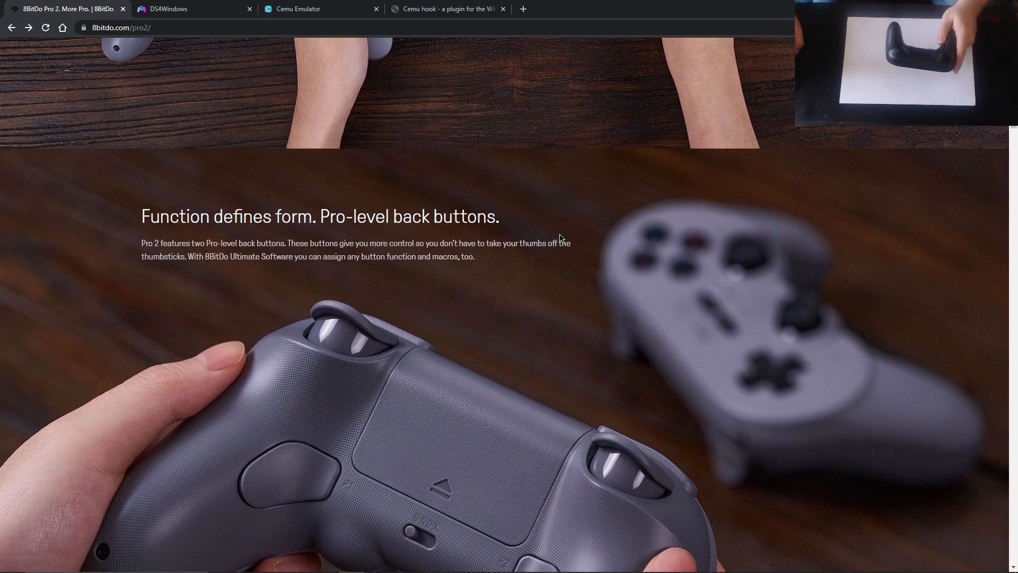
scroll(up, 3)
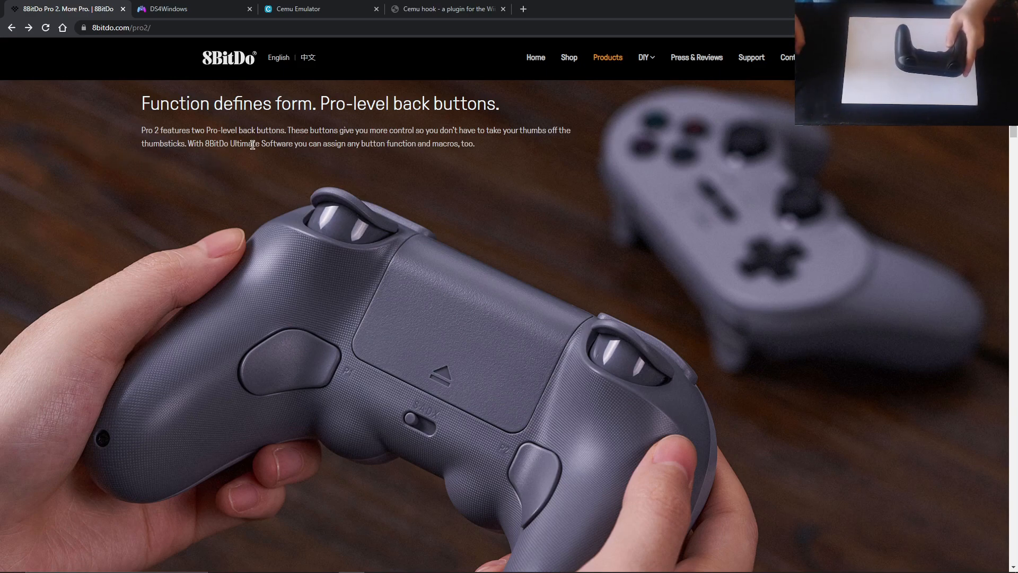
mouse_move(49, 191)
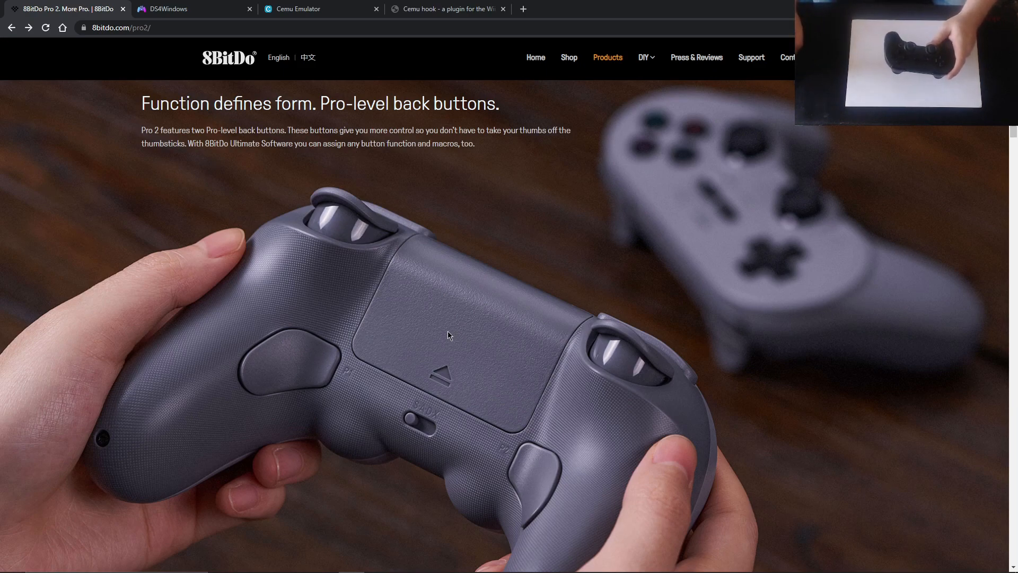
Scroll down to the custom profile switching, enhanced grip and 4-way mode switch section
scroll(down, 3)
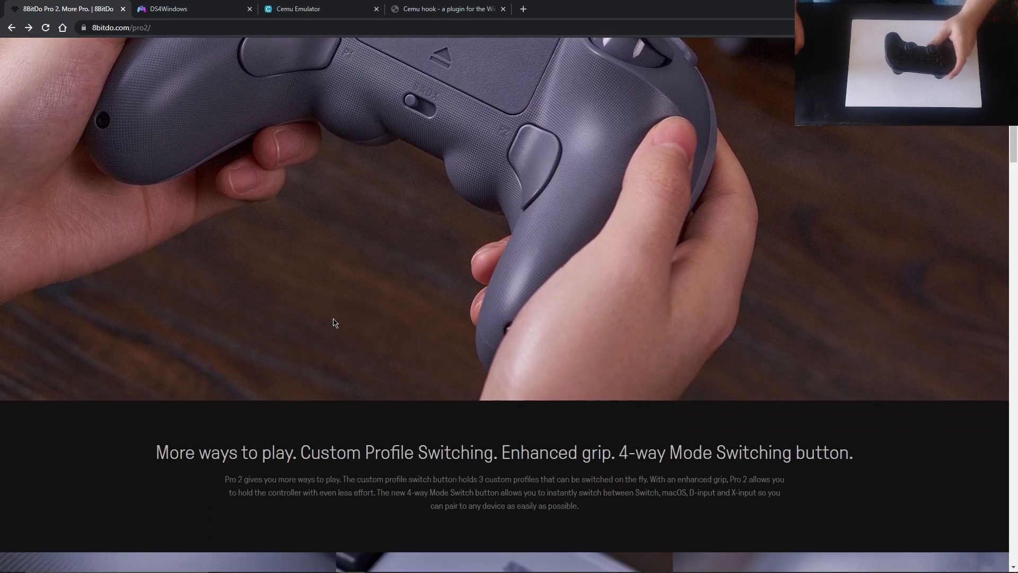
scroll(down, 3)
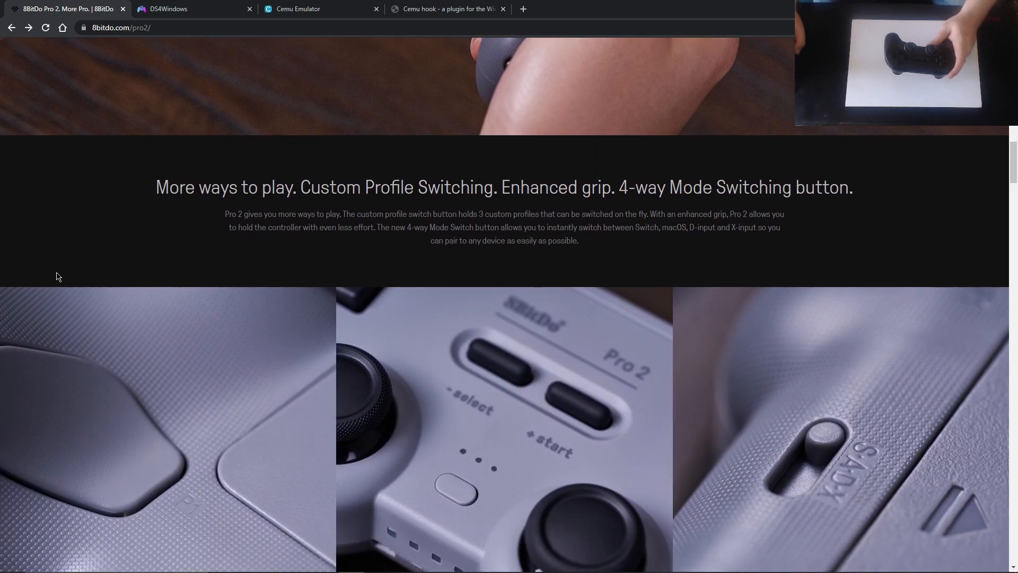
scroll(down, 3)
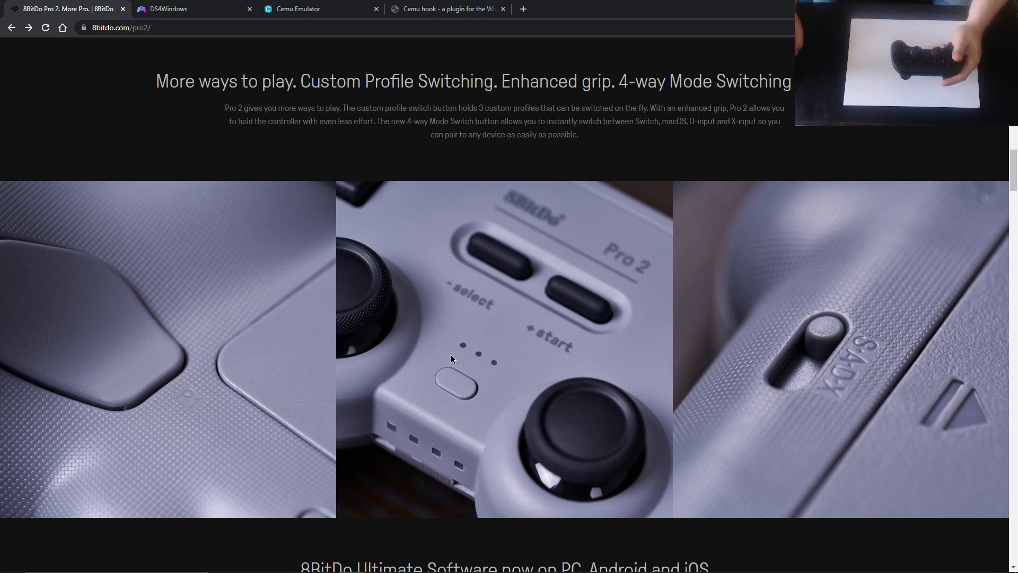
mouse_move(370, 358)
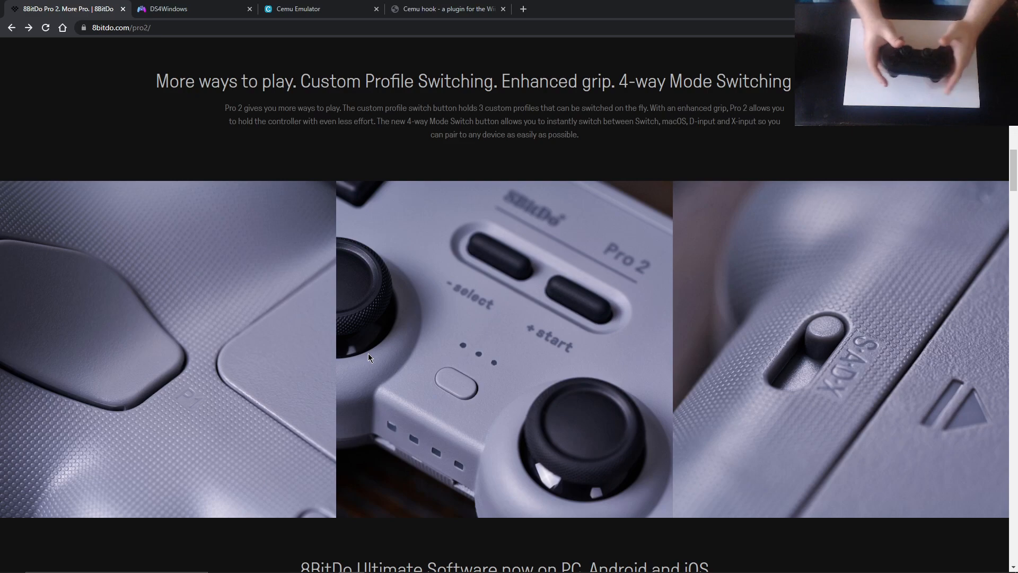
scroll(down, 3)
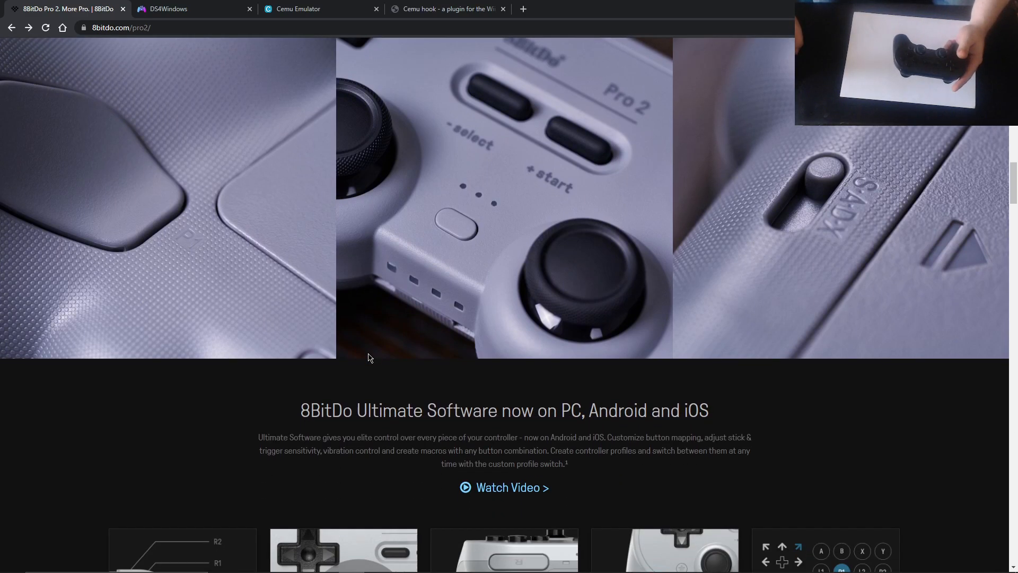
scroll(down, 3)
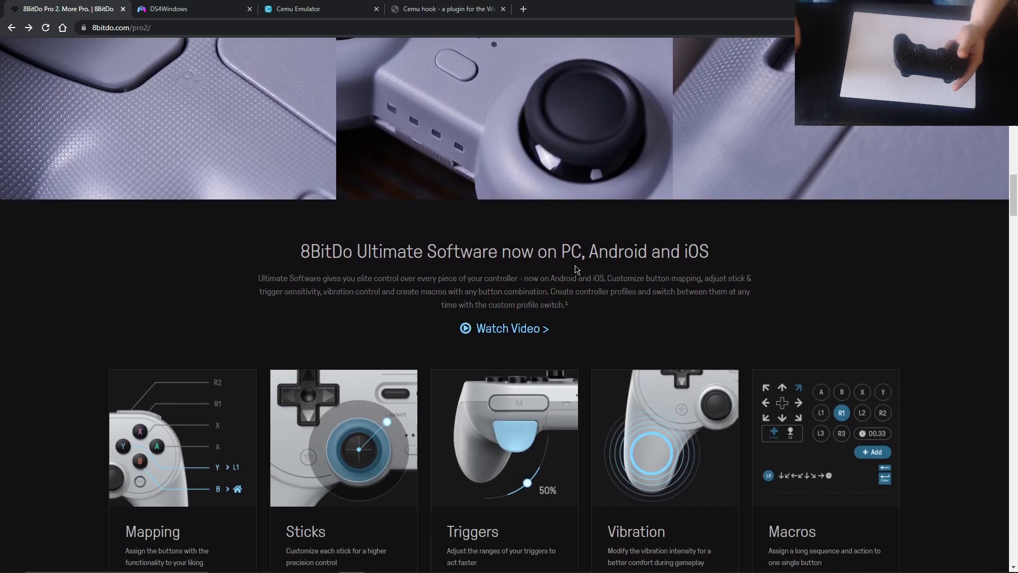
scroll(down, 3)
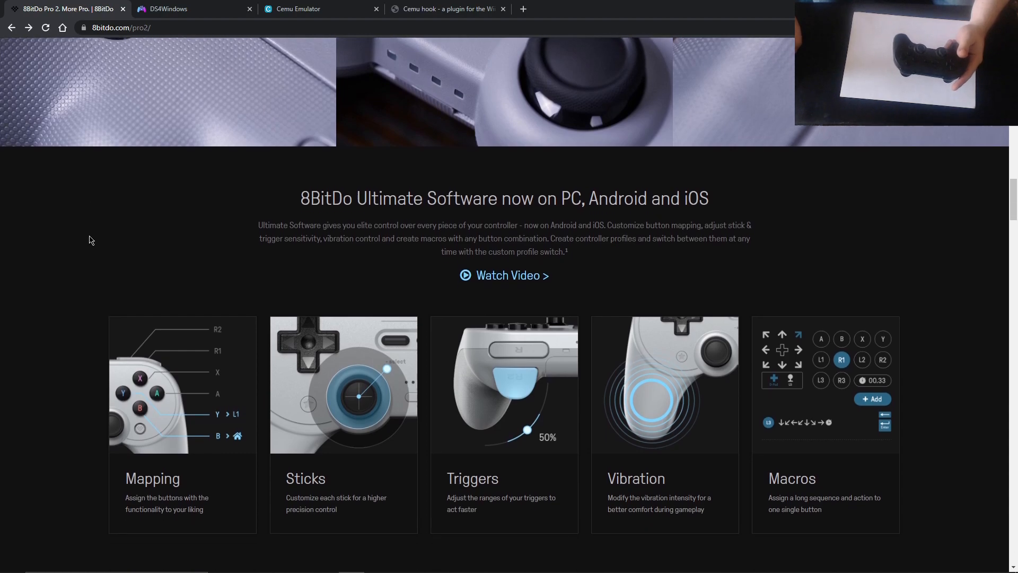
scroll(down, 3)
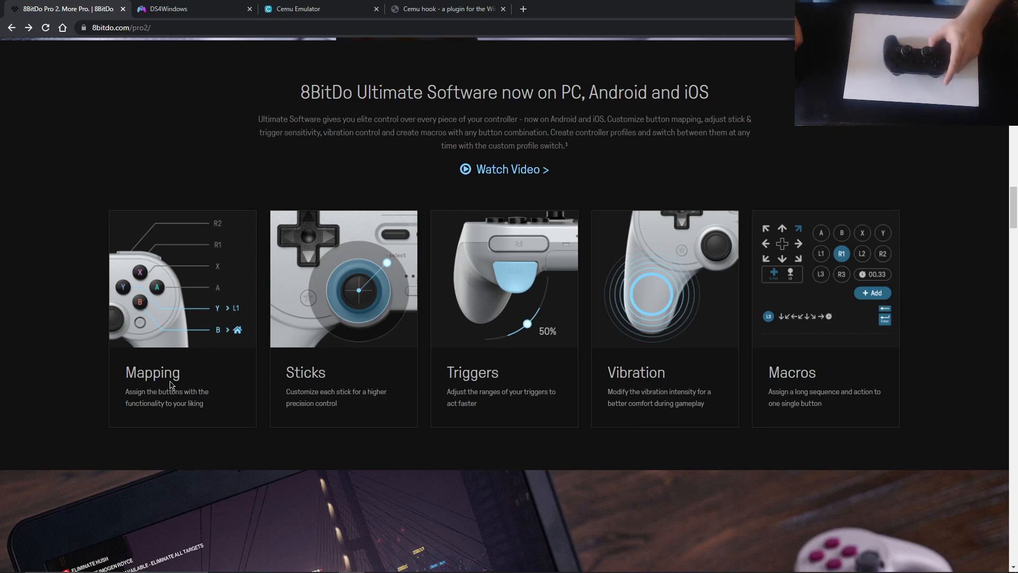
mouse_move(144, 311)
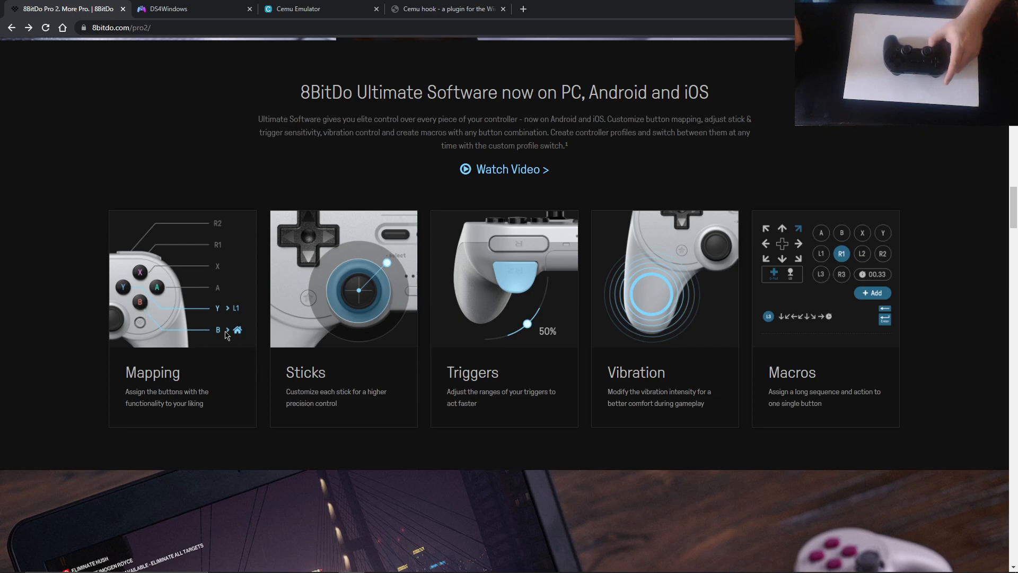
mouse_move(235, 319)
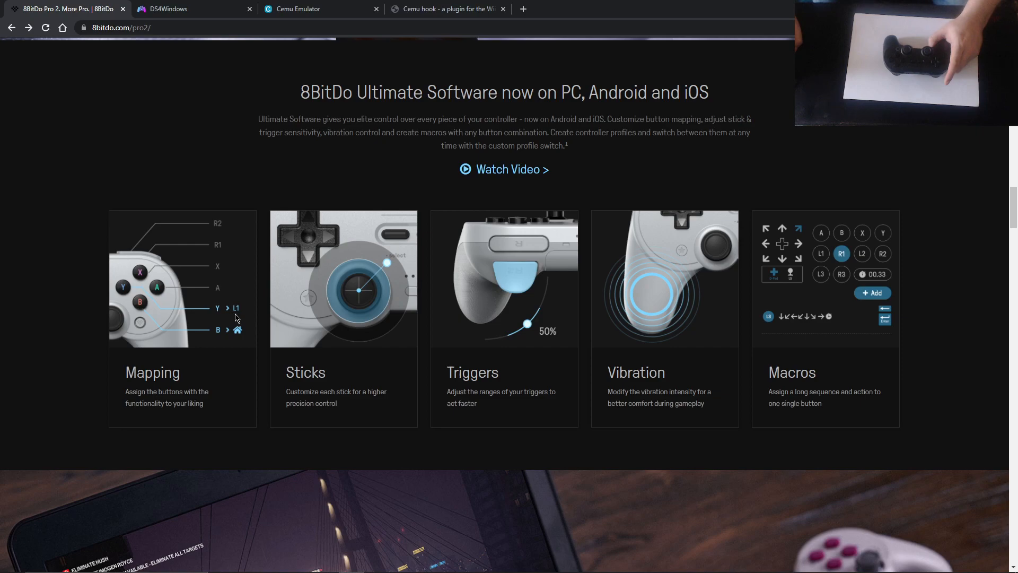
mouse_move(333, 364)
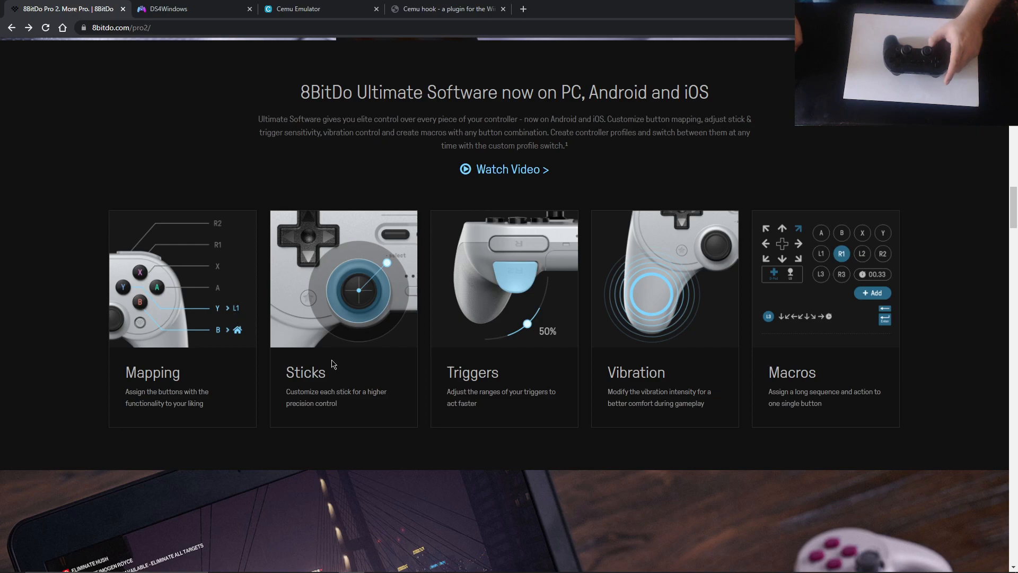
mouse_move(342, 366)
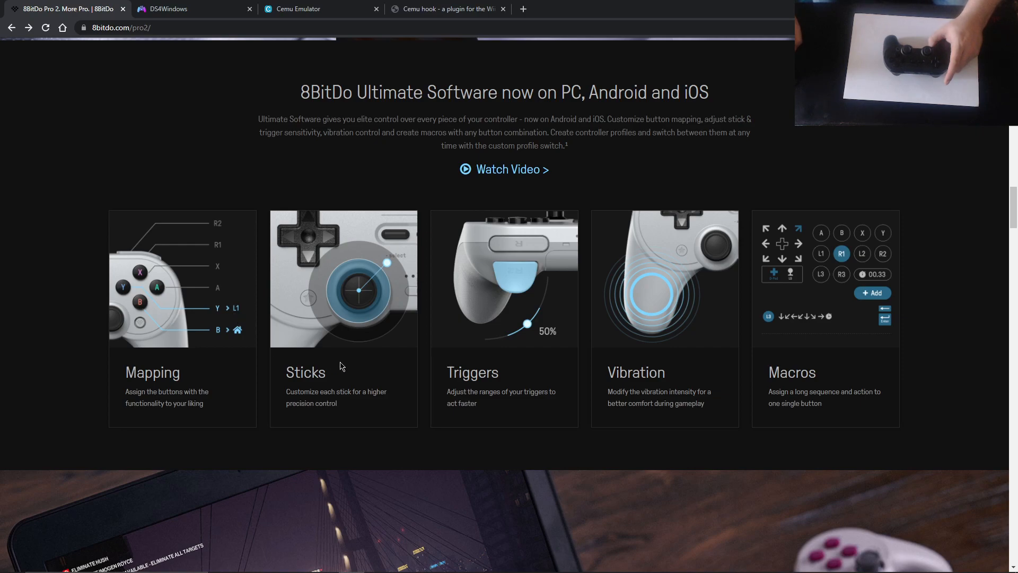
mouse_move(392, 382)
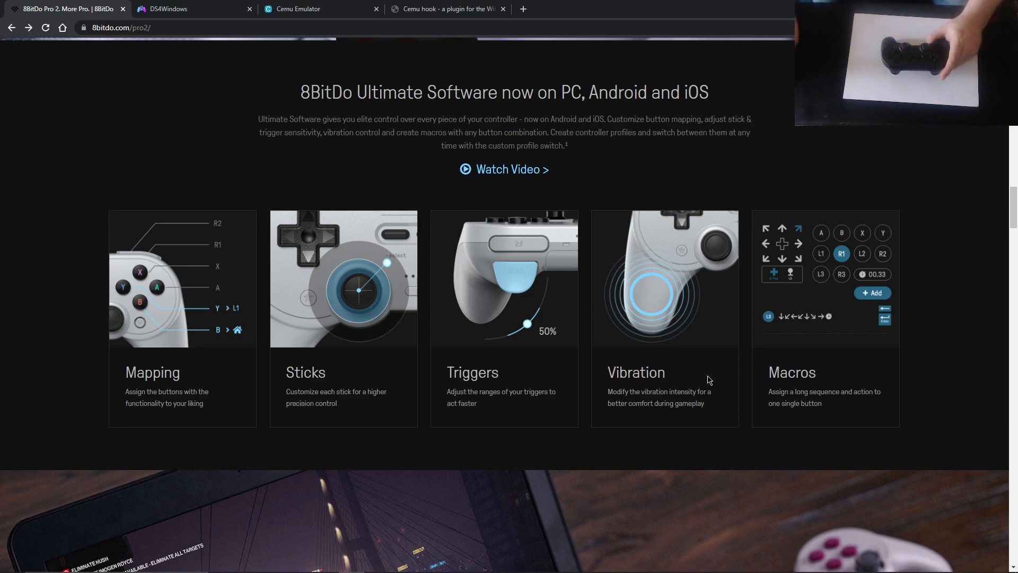
mouse_move(832, 370)
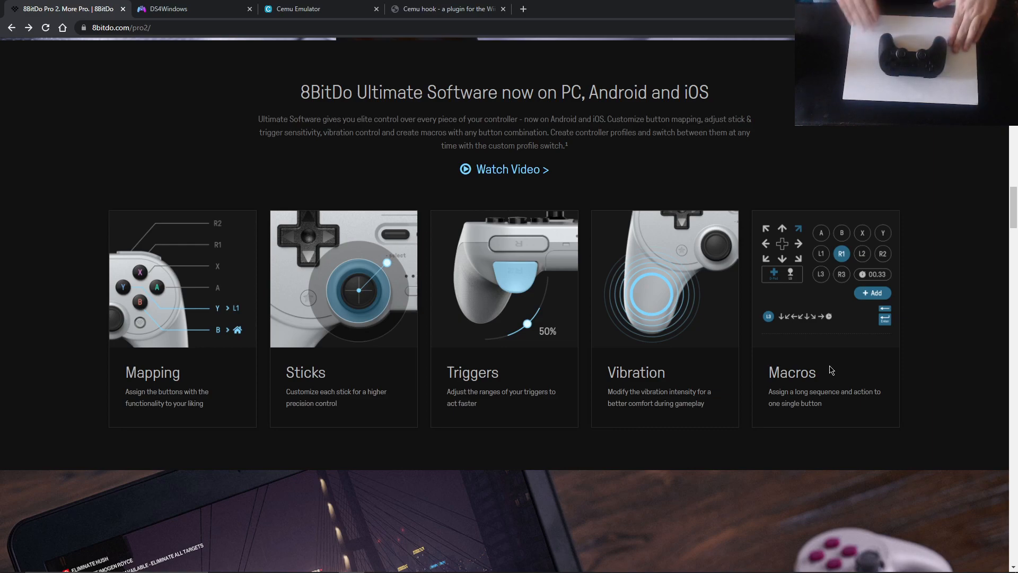
Scroll past the software features to the Compatibility list (Switch, Windows, macOS, Android, Steam, Raspberry Pi)
scroll(down, 3)
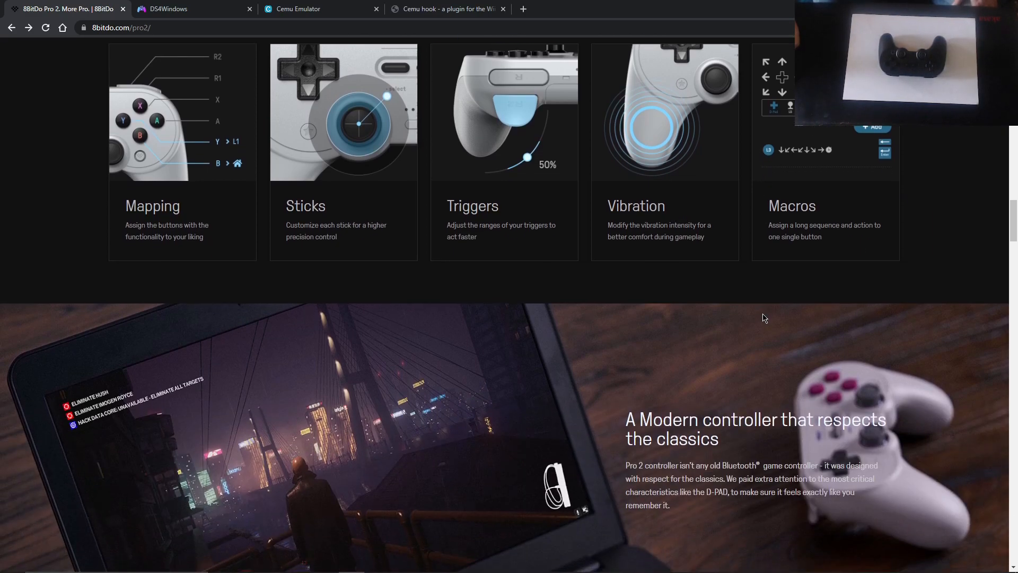
scroll(down, 3)
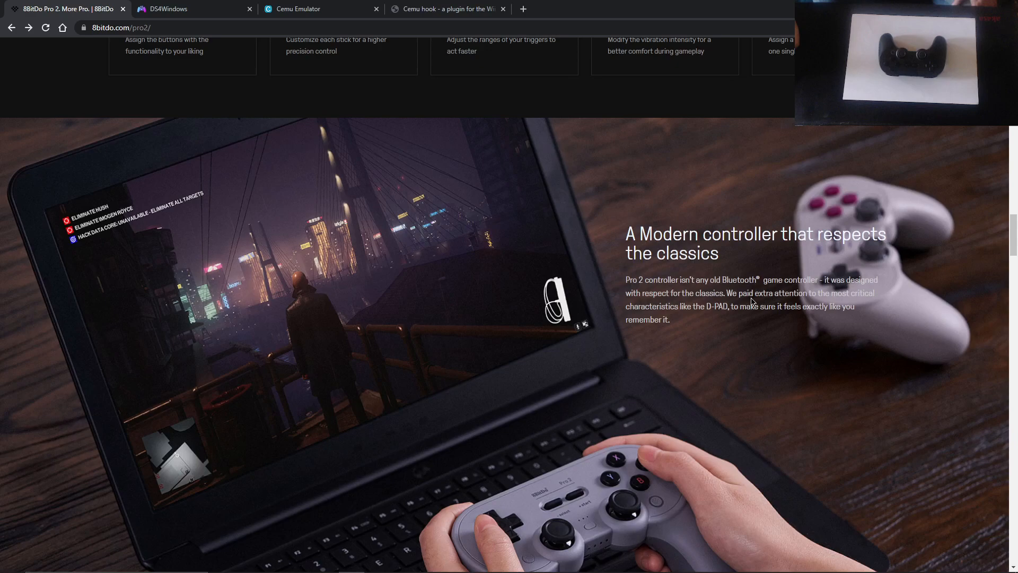
scroll(down, 3)
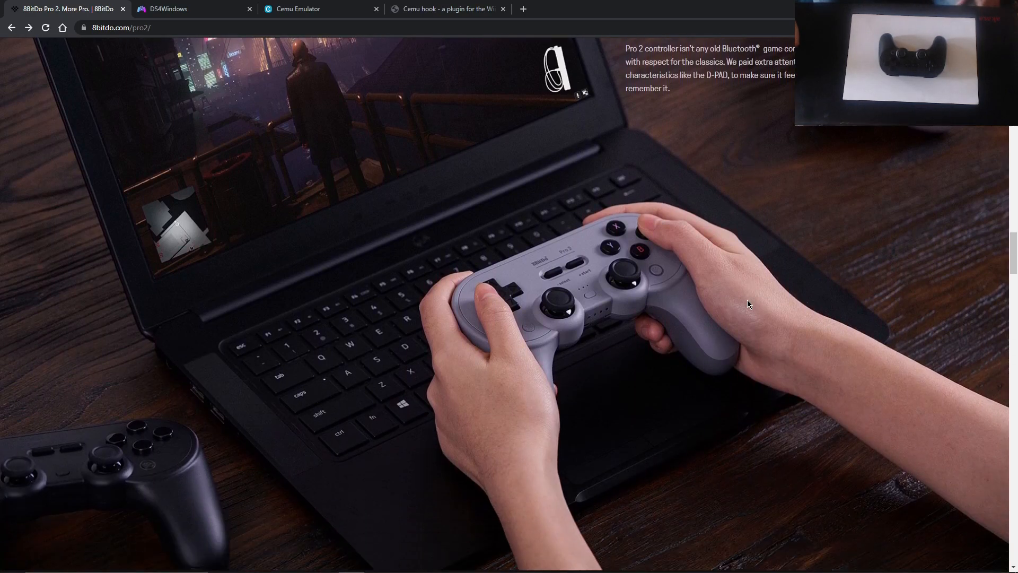
scroll(down, 3)
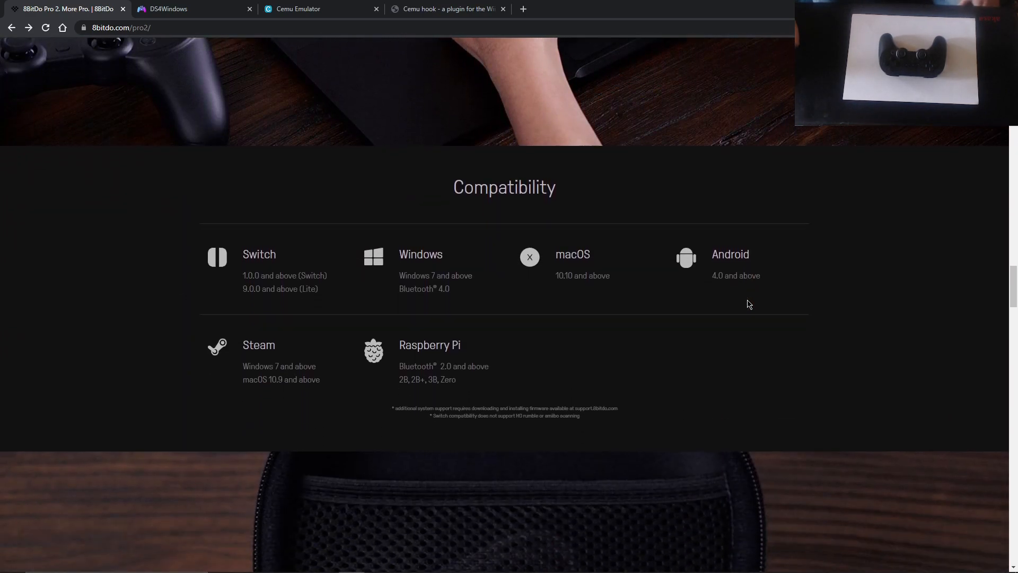
scroll(down, 3)
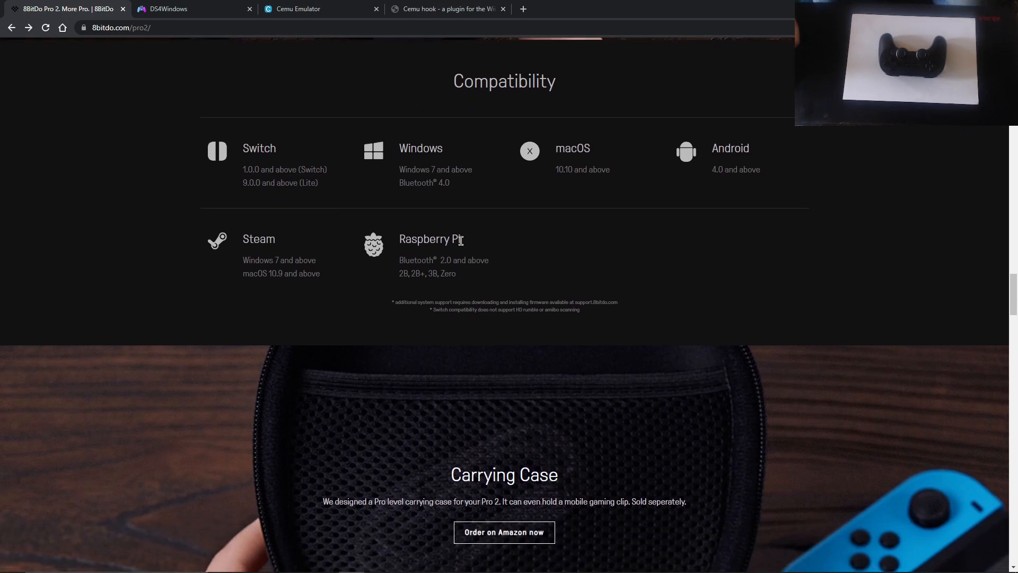
mouse_move(733, 198)
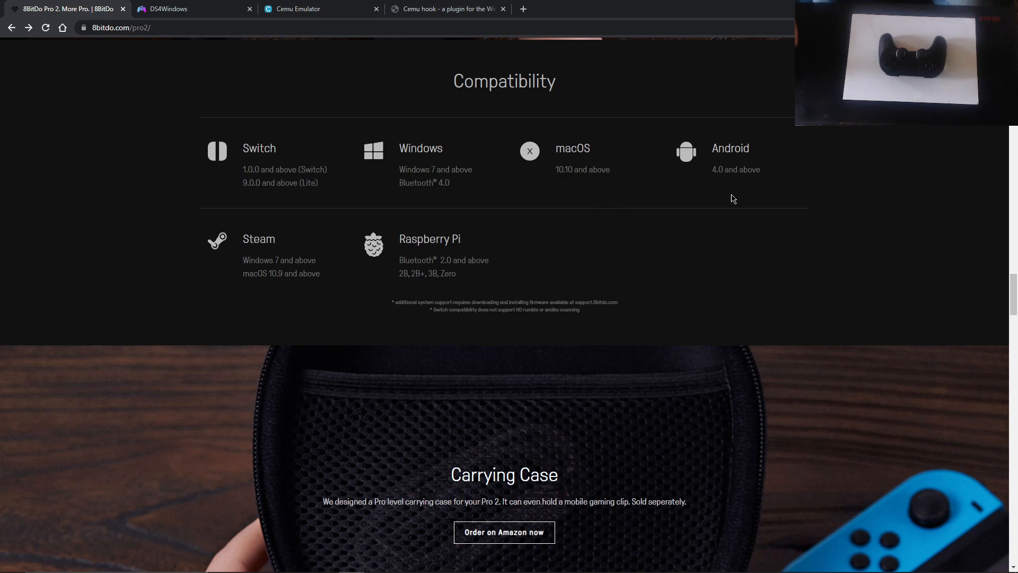
mouse_move(180, 246)
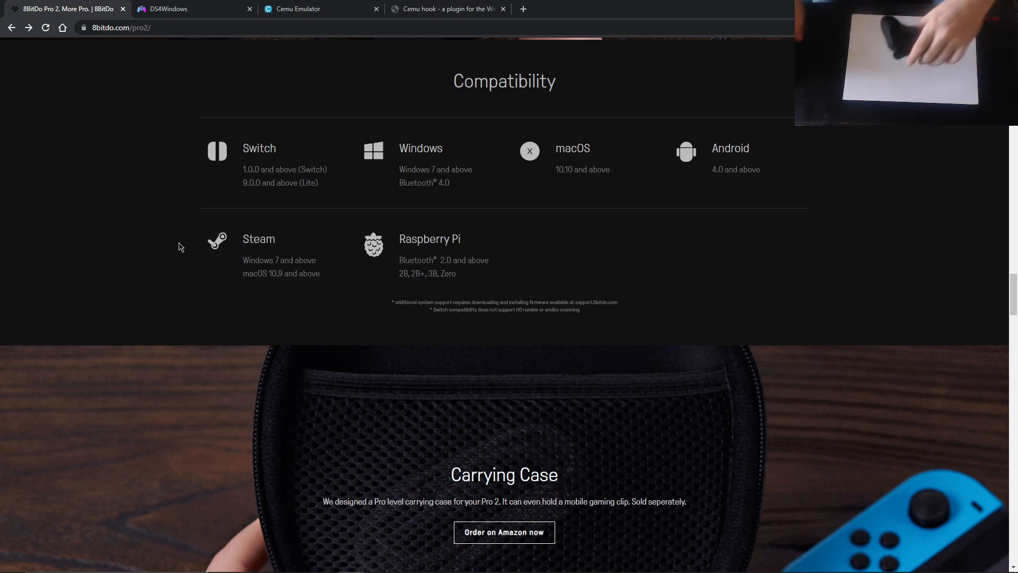
Scroll past the carrying case and smartphone clip to the Tech Specs section
scroll(down, 3)
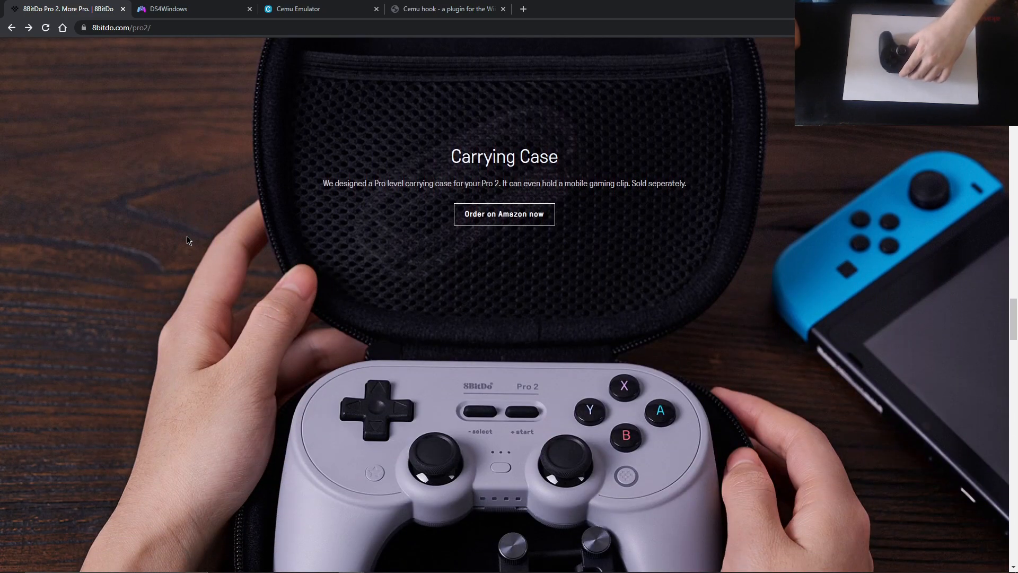
scroll(down, 3)
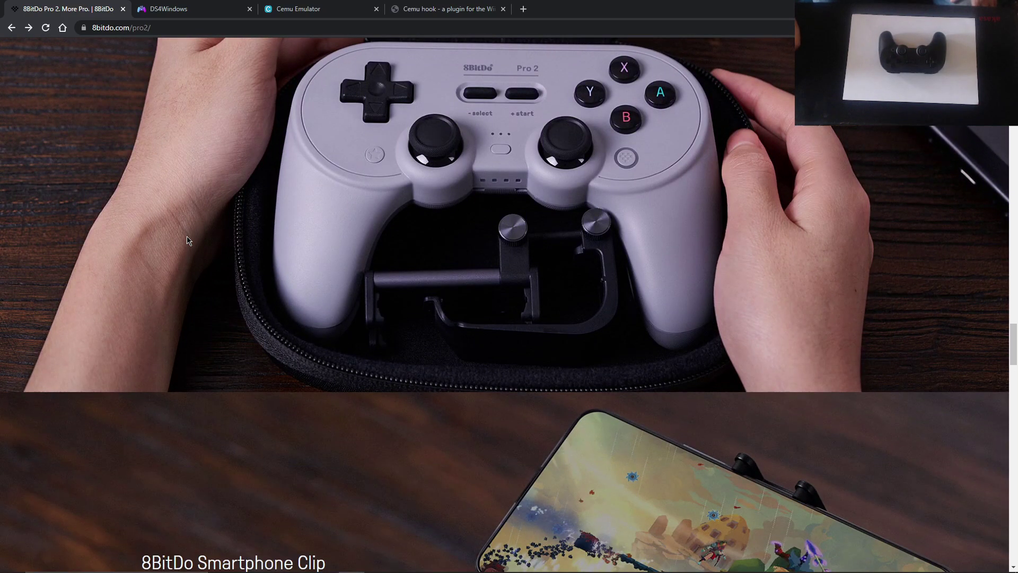
scroll(down, 3)
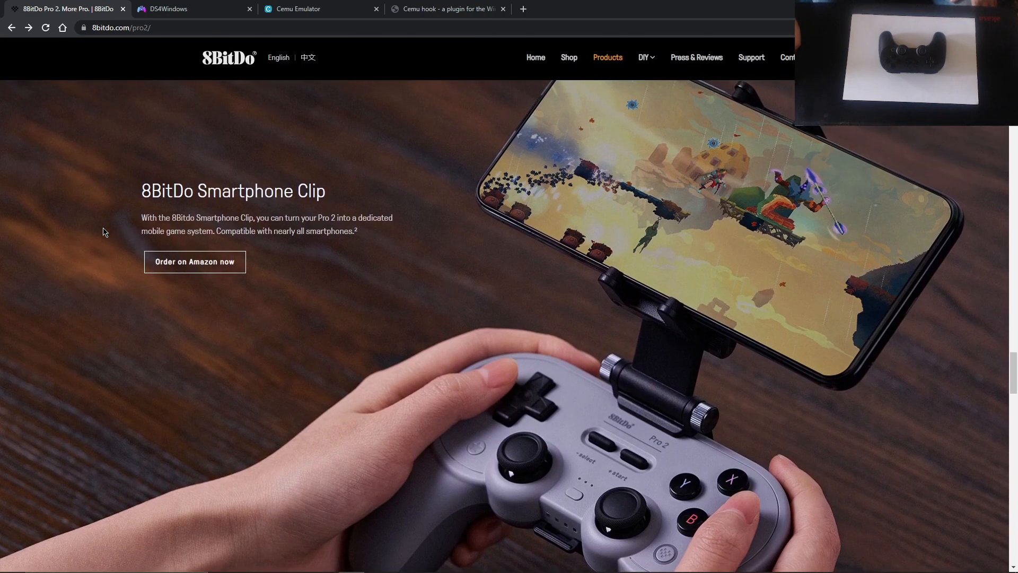
scroll(down, 3)
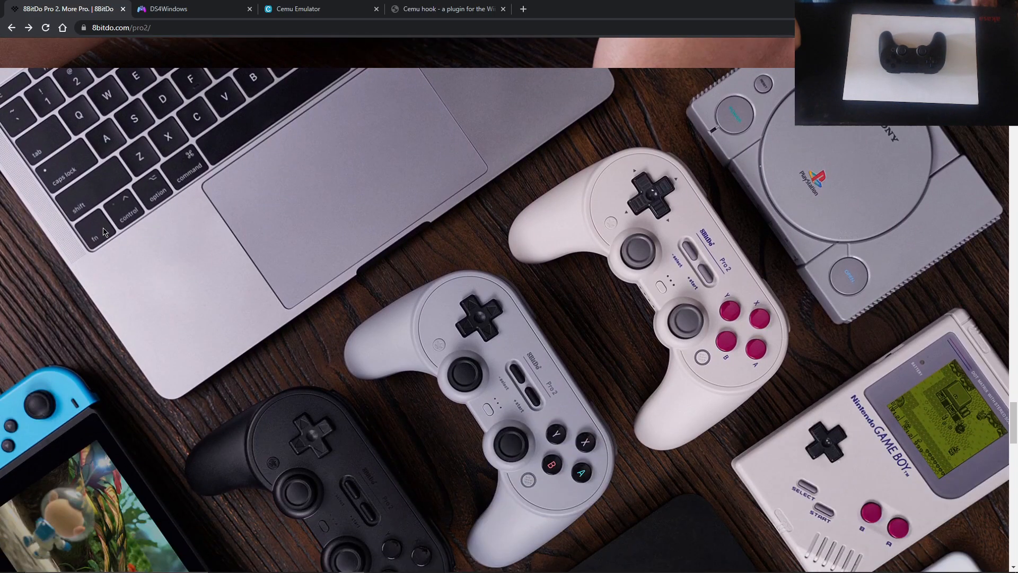
scroll(down, 3)
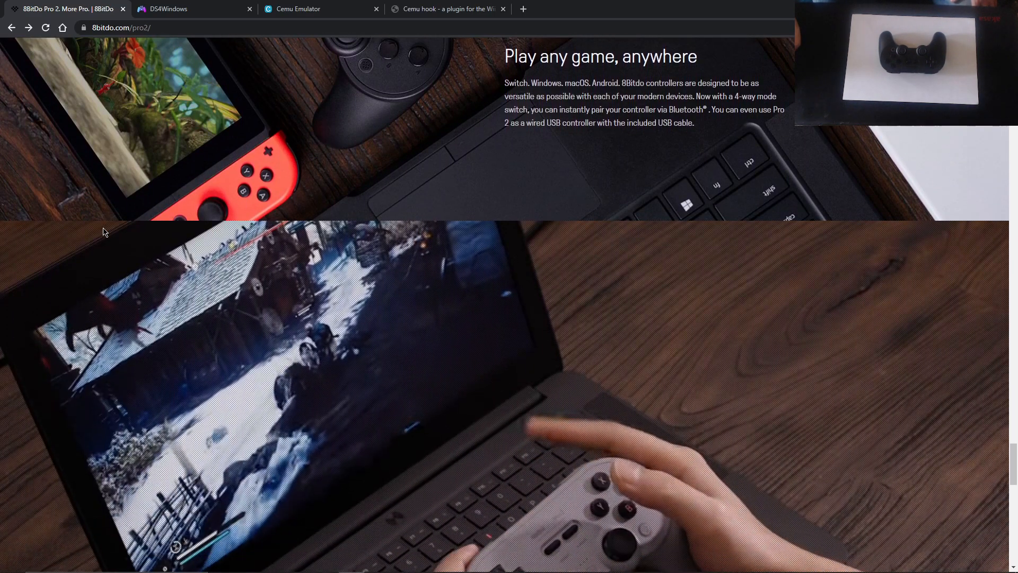
scroll(down, 3)
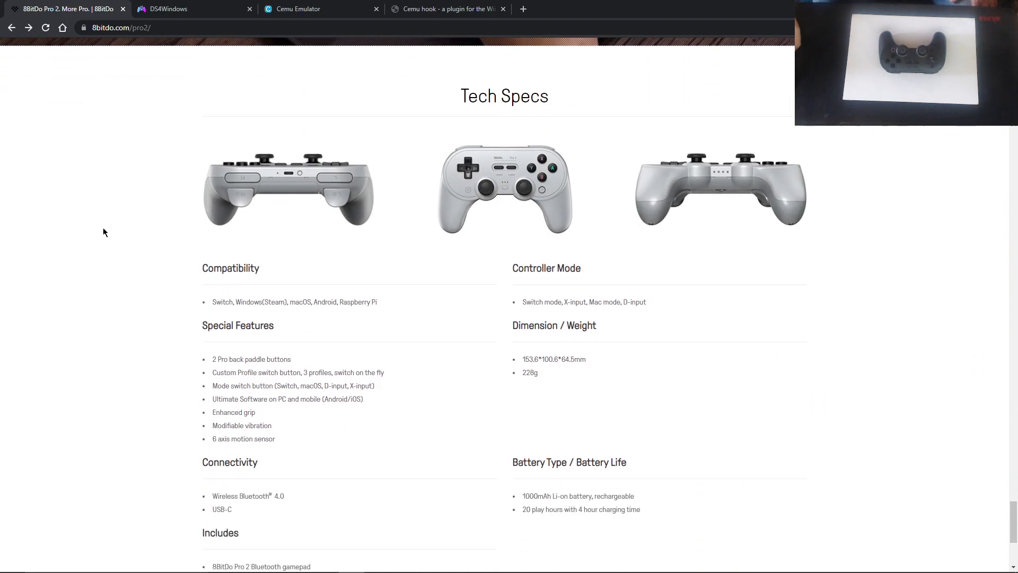
scroll(down, 3)
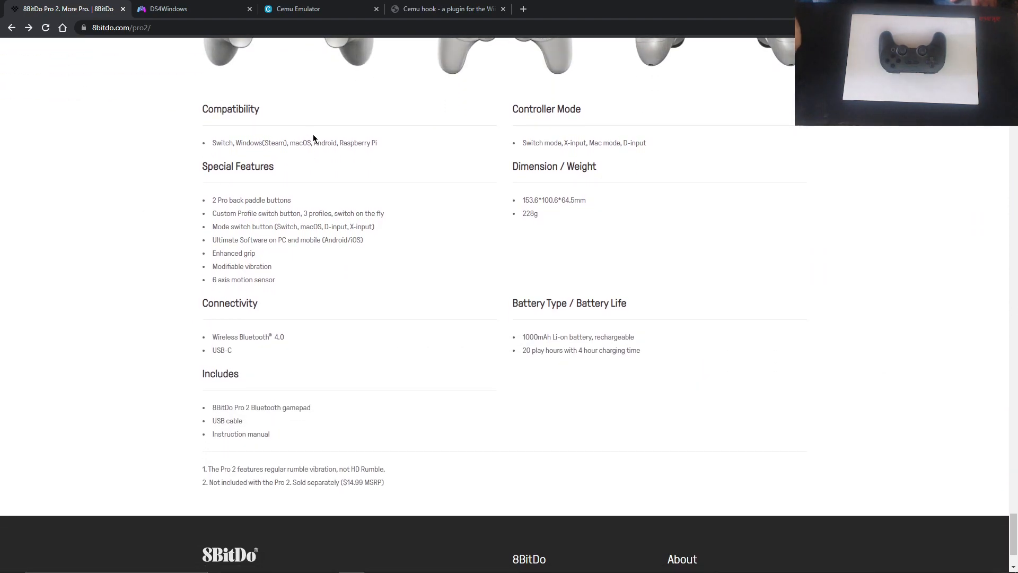
mouse_move(533, 147)
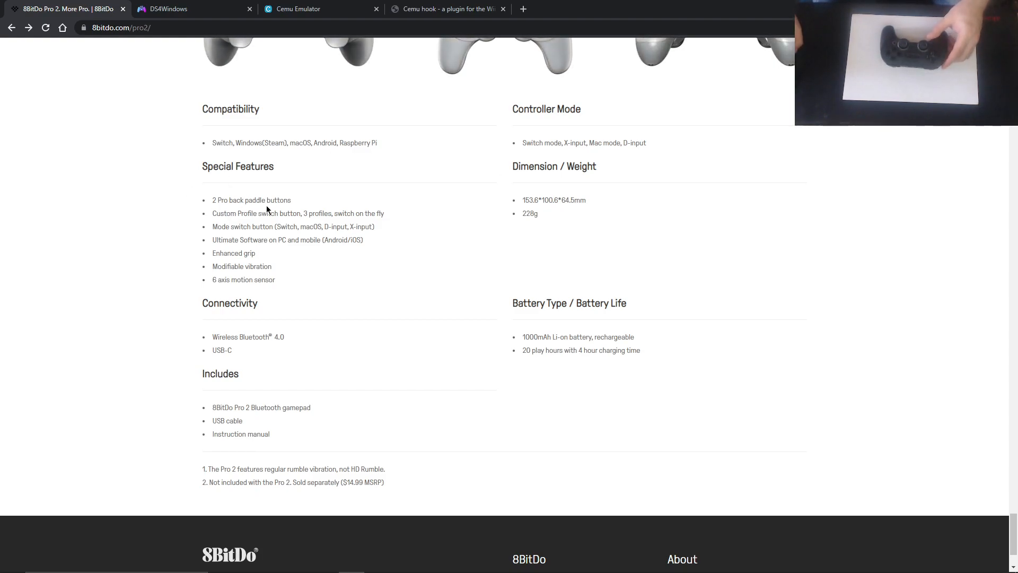
mouse_move(286, 258)
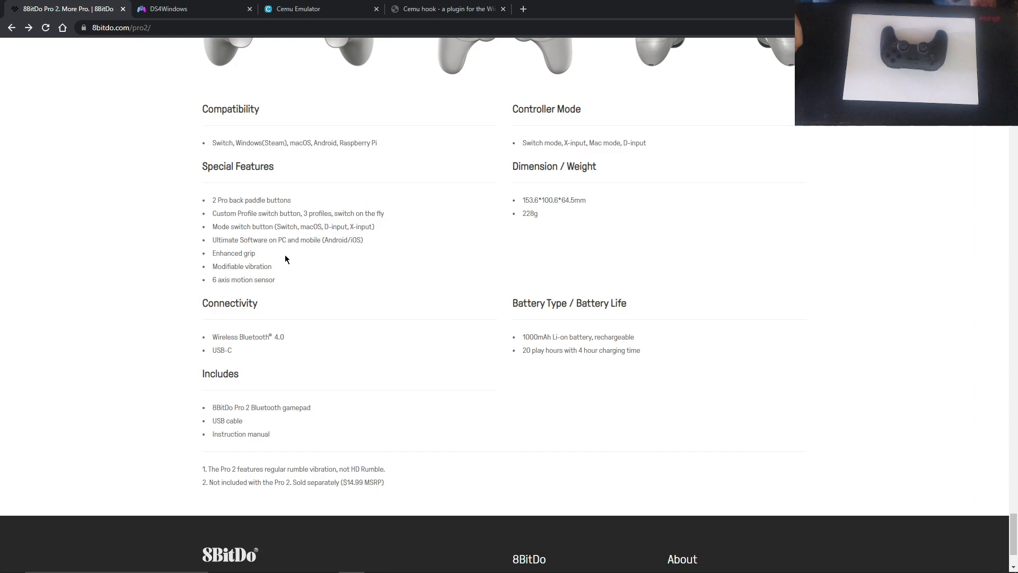
mouse_move(255, 297)
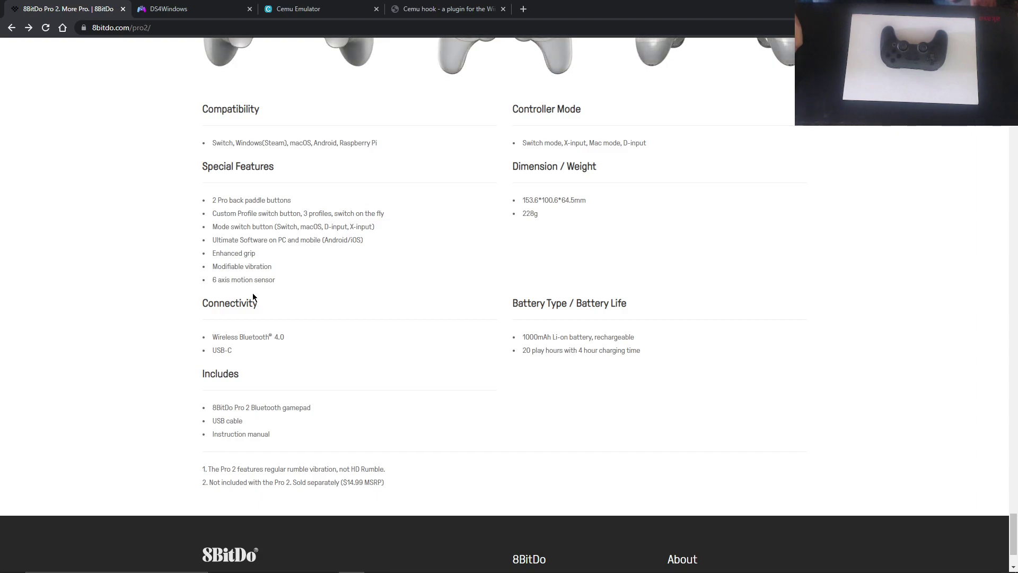
mouse_move(272, 282)
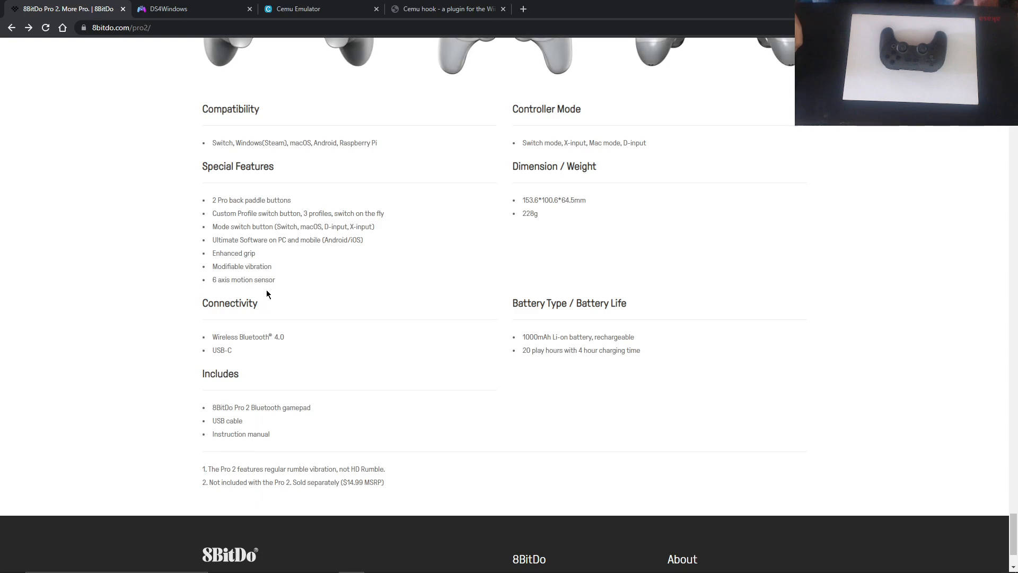
click(170, 8)
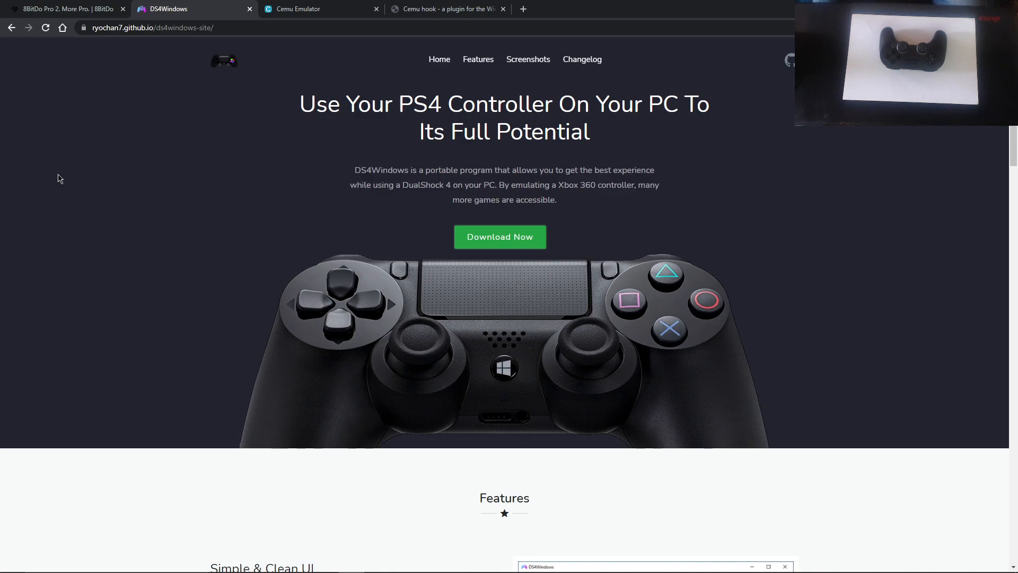
mouse_move(514, 242)
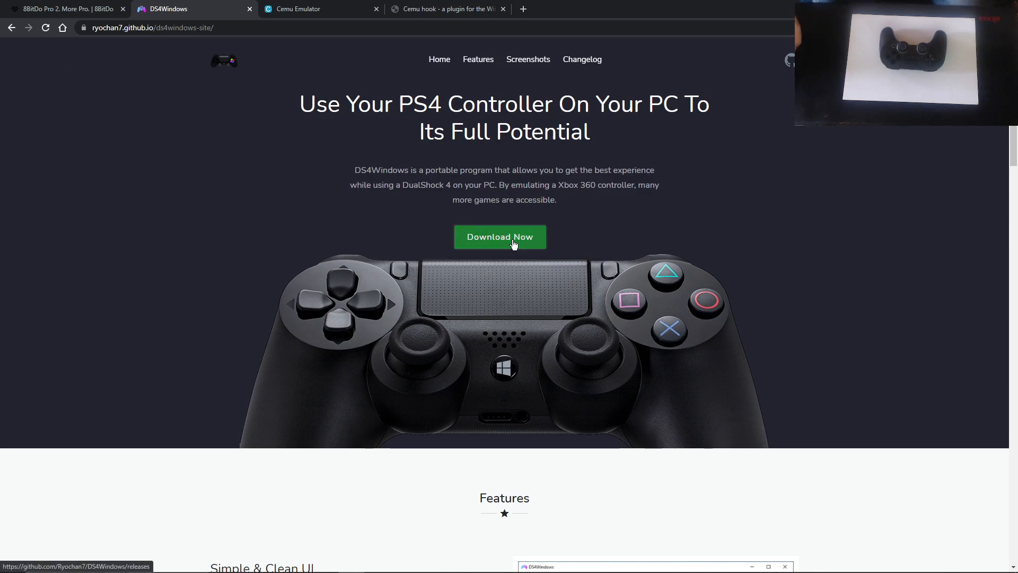
Scroll the DS4Windows project page down to its Requirements and Features lists
scroll(down, 3)
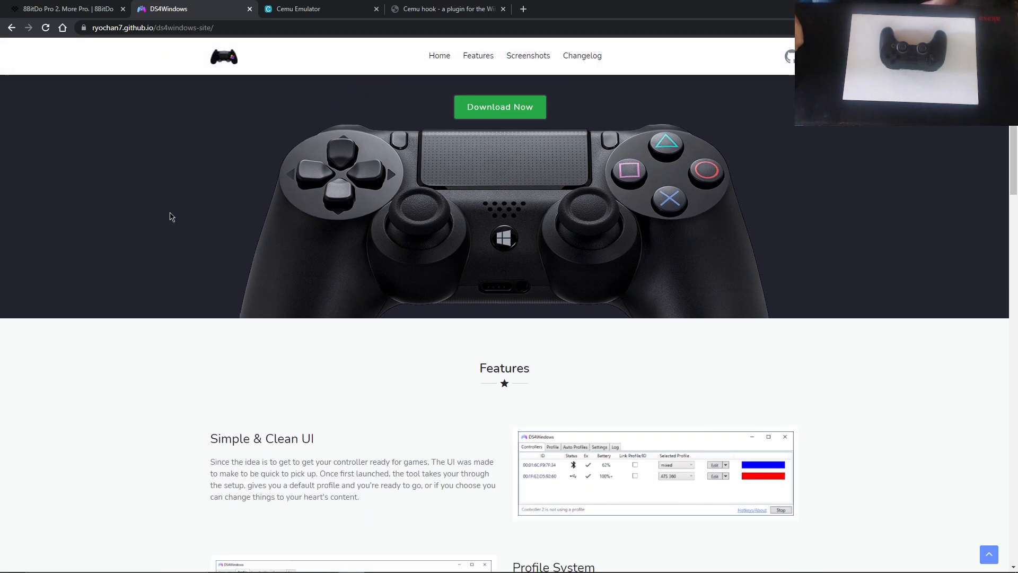
scroll(down, 3)
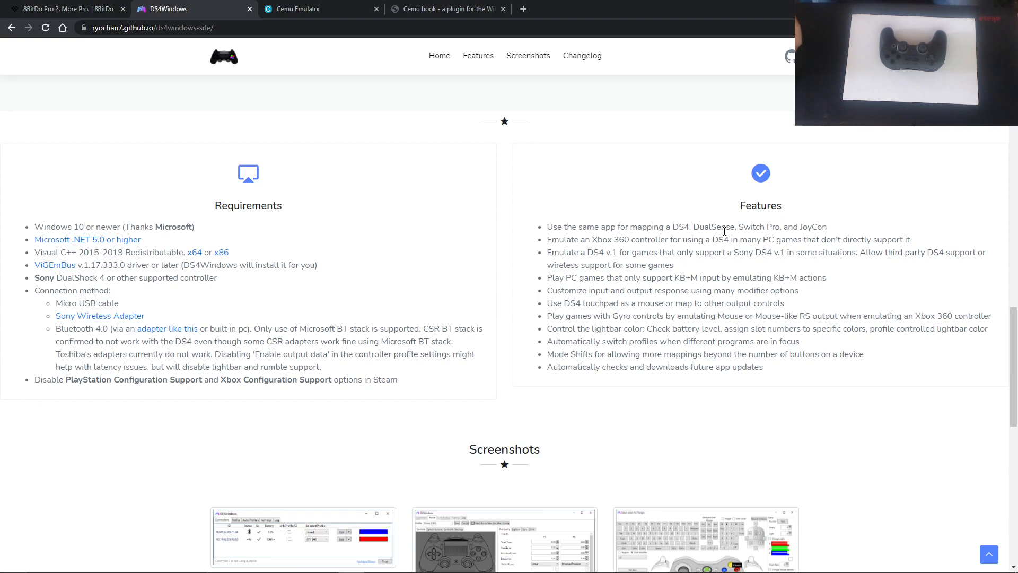
mouse_move(772, 232)
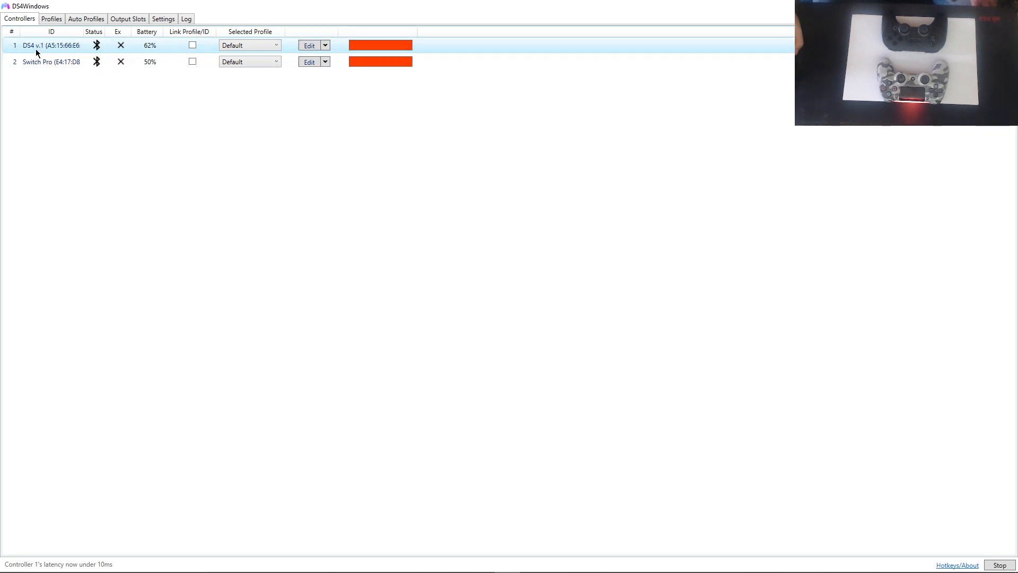
mouse_move(32, 47)
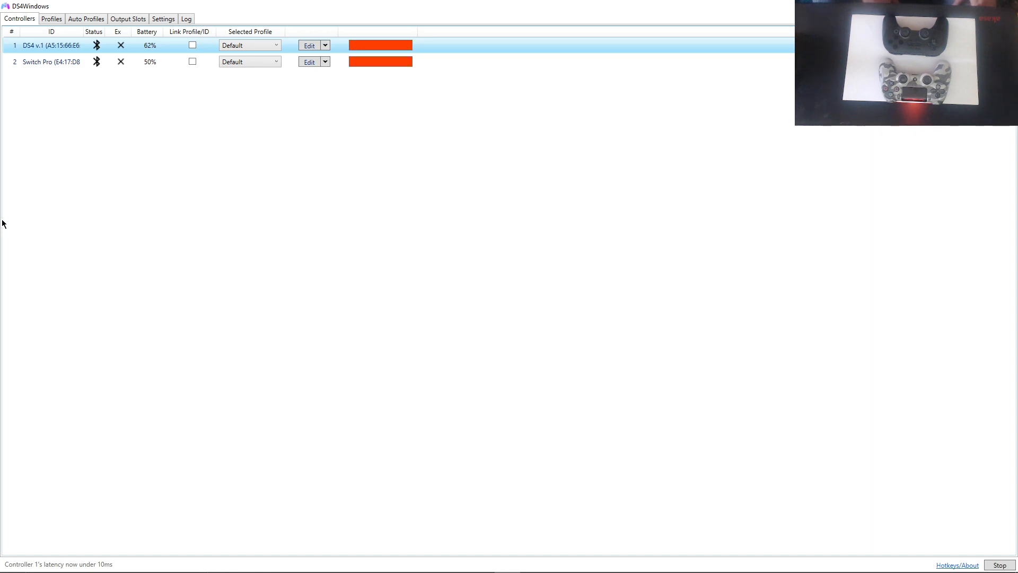
mouse_move(7, 214)
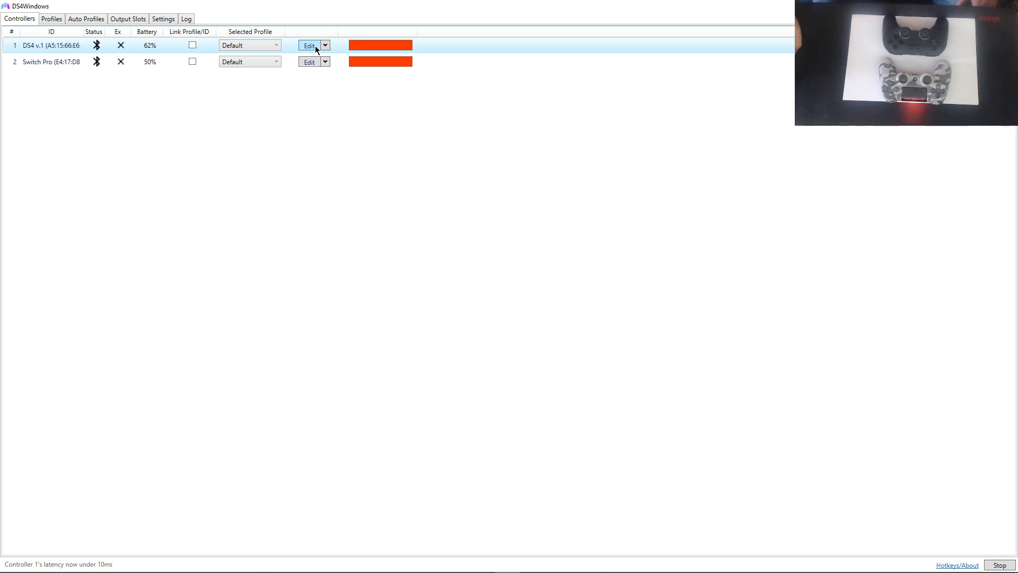
Confirm the UDP server is enabled at 127.0.0.1 on port 26760 in Settings
click(163, 19)
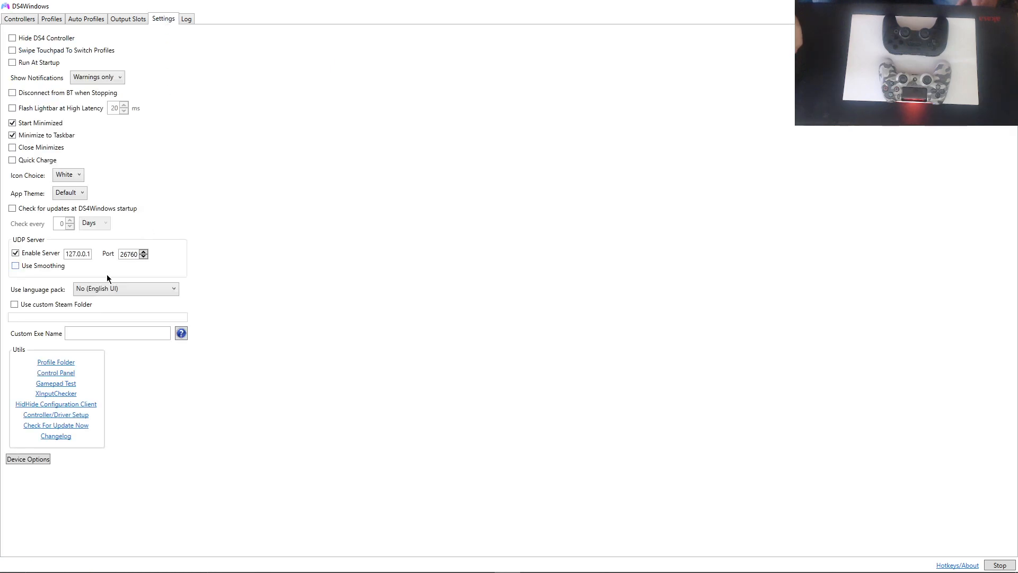
mouse_move(33, 241)
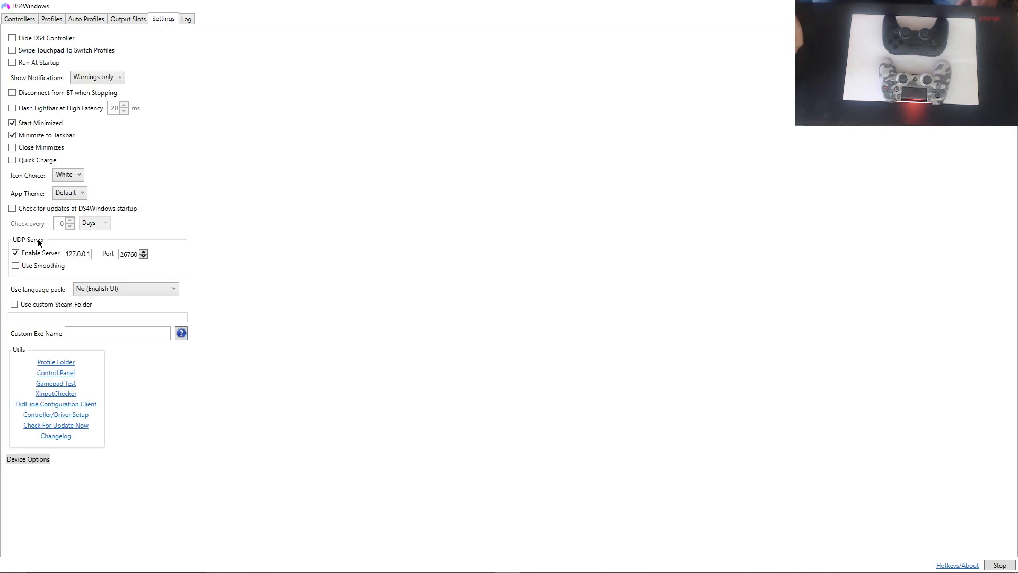
click(76, 252)
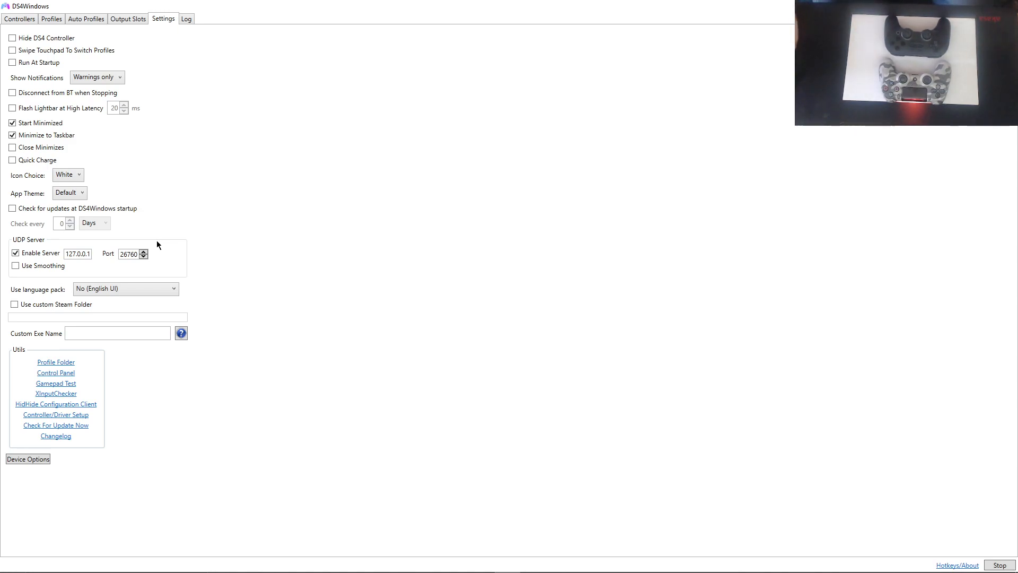
Check the DS4 v.1 controller's touchpad, axis options and live Controller Readings
click(22, 20)
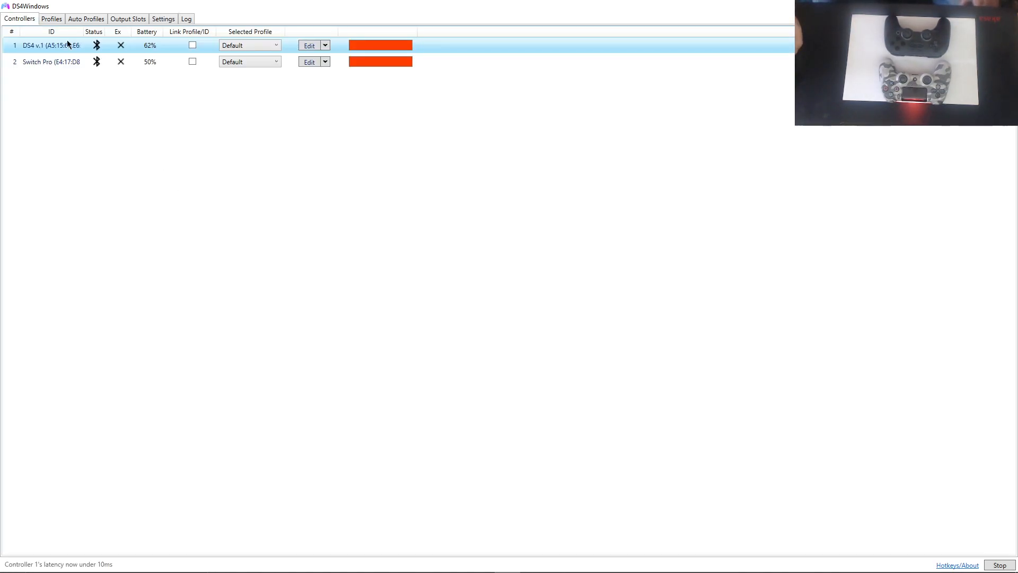
click(309, 45)
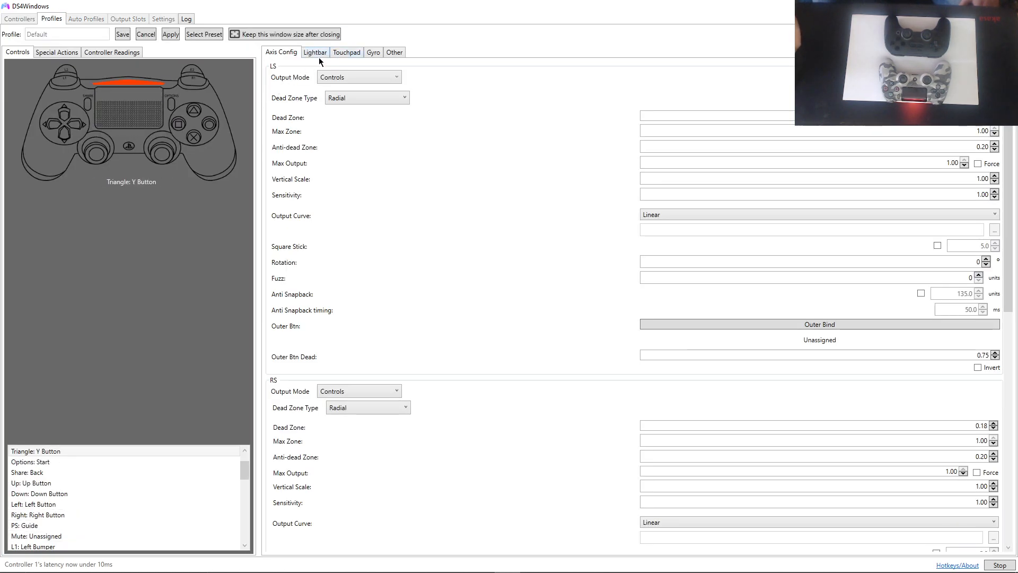
click(348, 52)
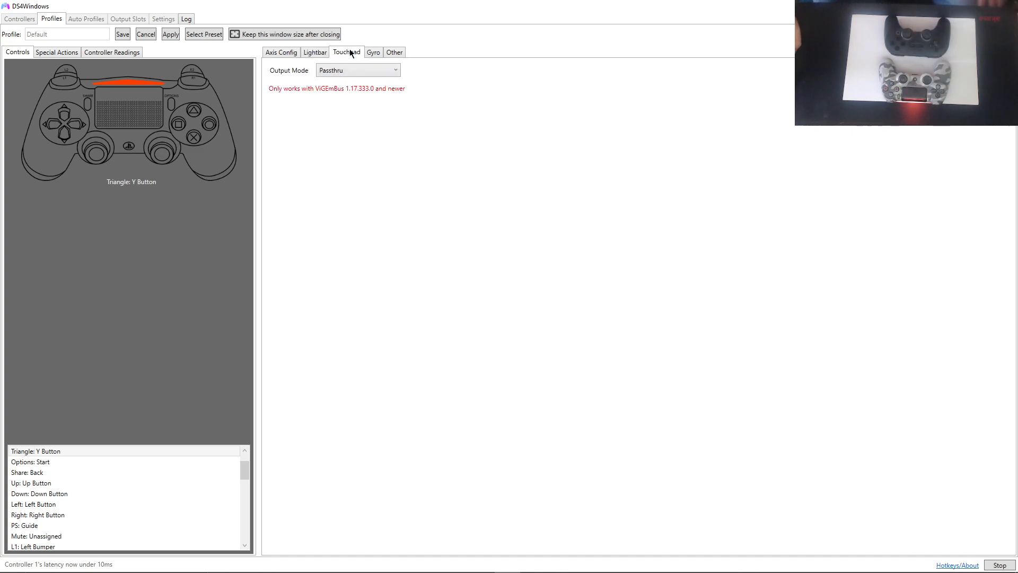
click(280, 52)
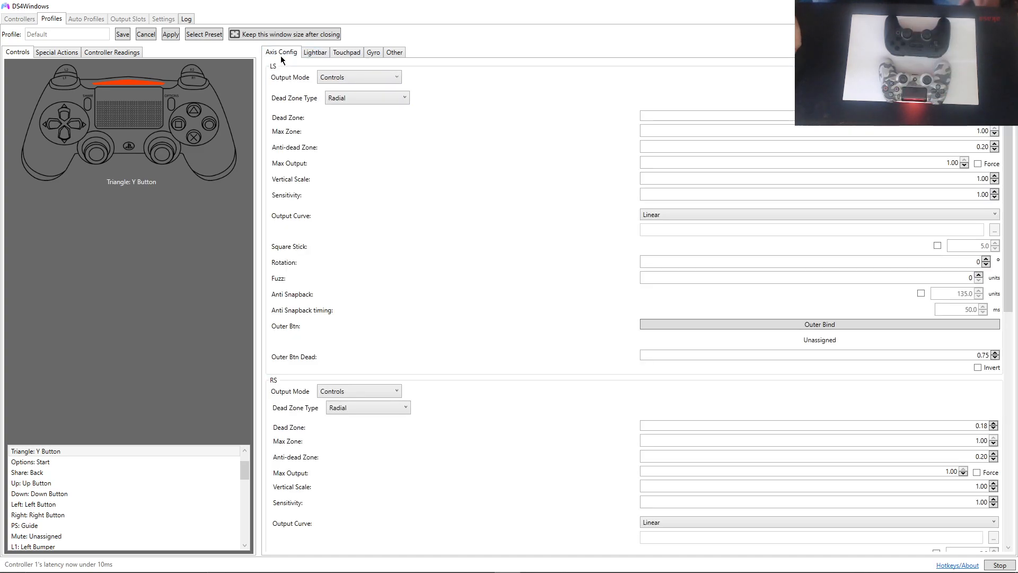
click(110, 52)
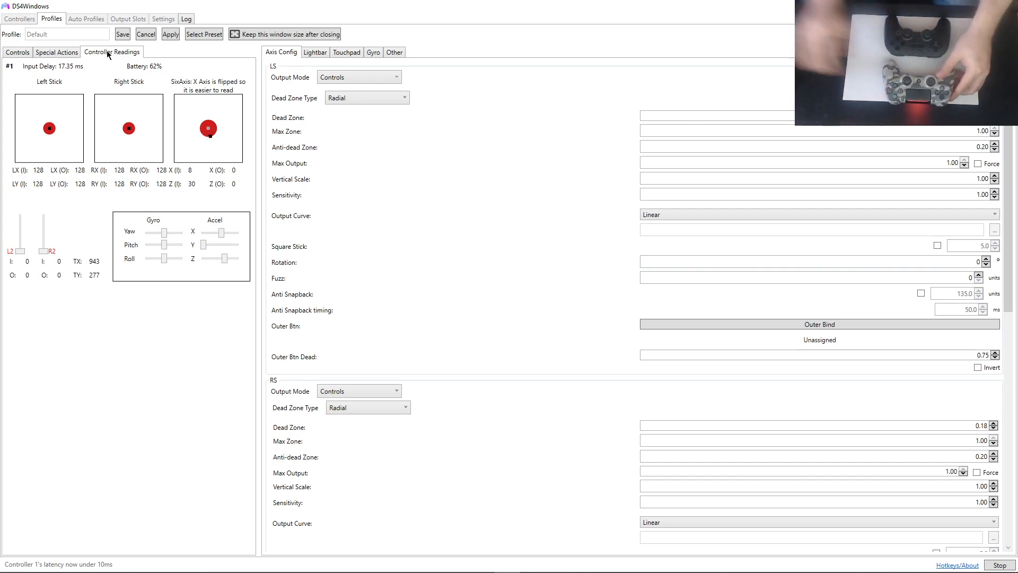
click(17, 19)
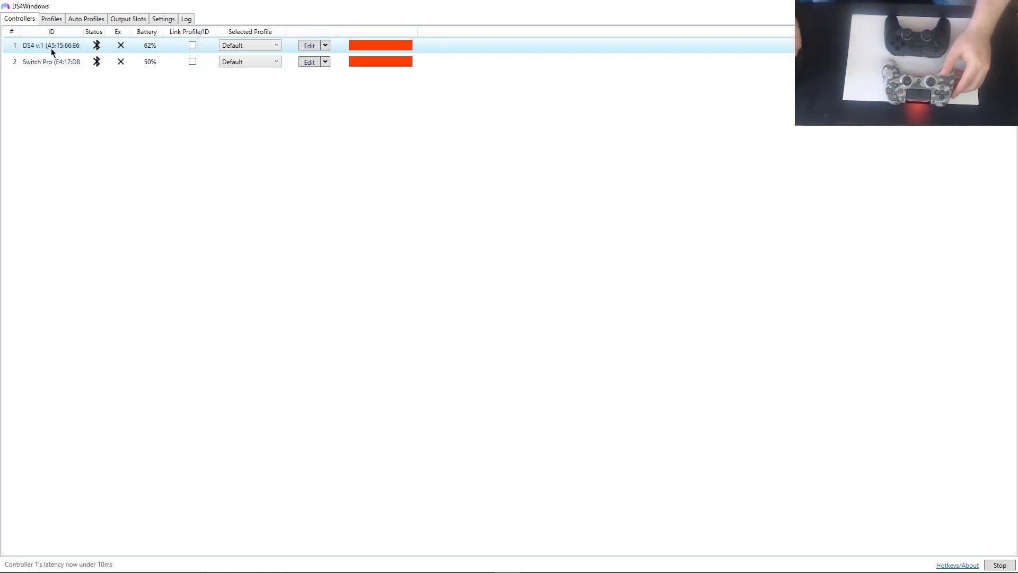
Check the Switch Pro controller's live readings, then return to the Controllers list
click(310, 44)
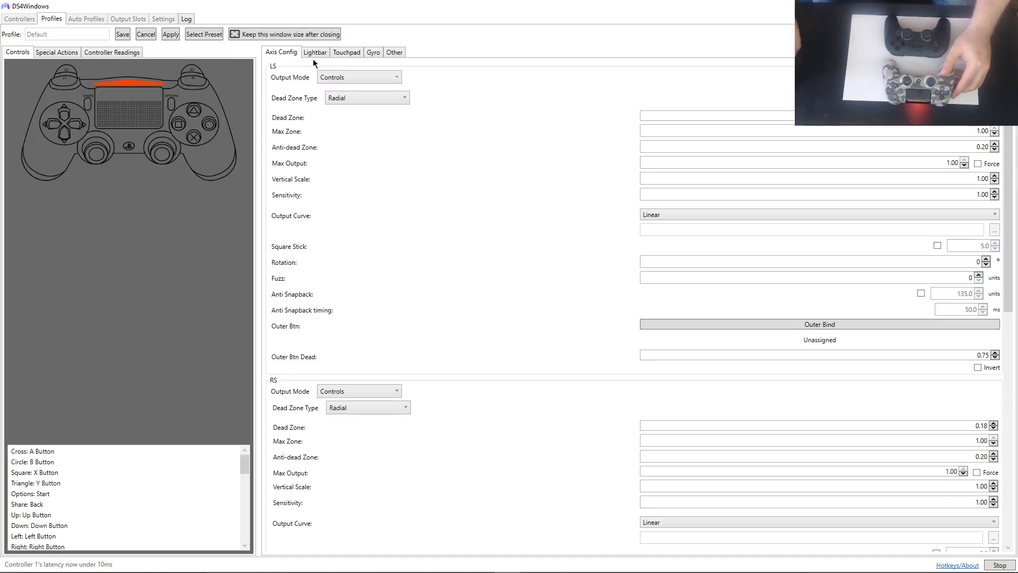
scroll(down, 3)
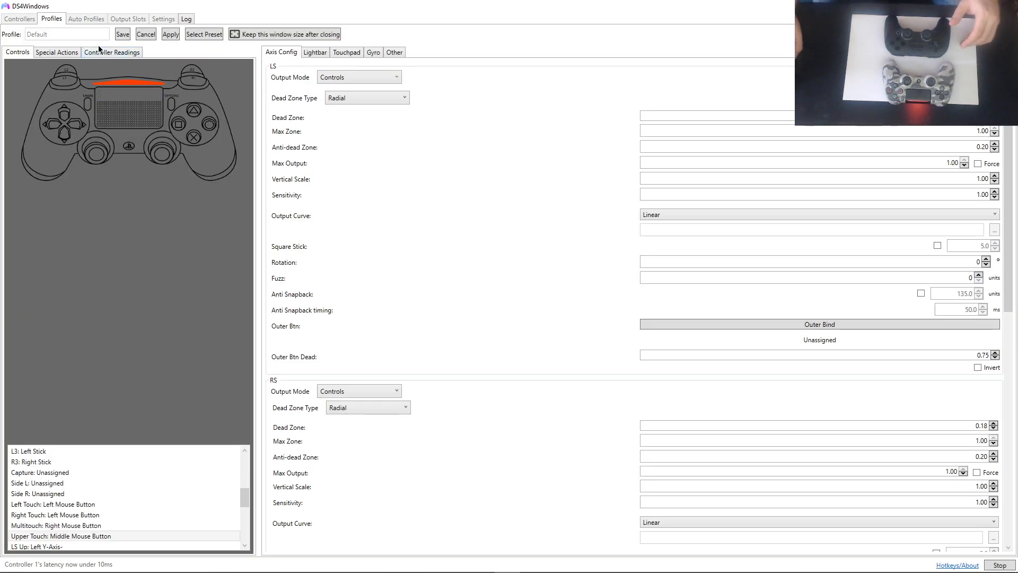
click(113, 52)
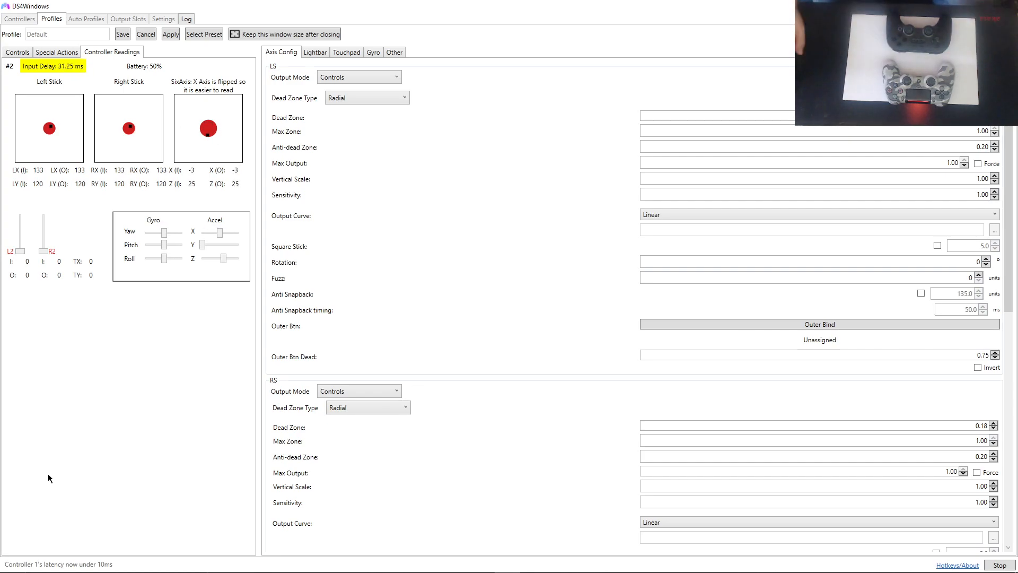
click(18, 19)
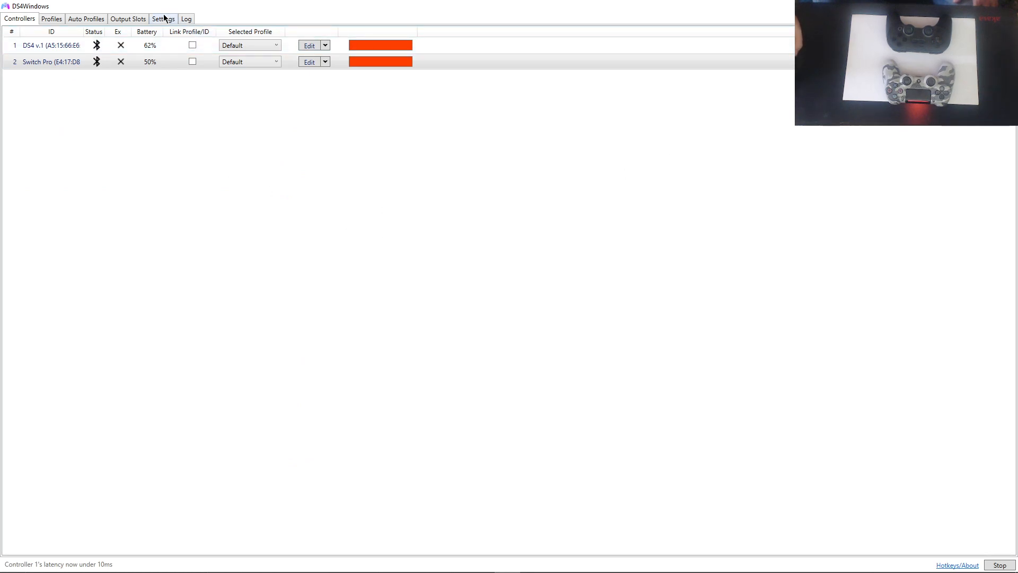
Switch to Chrome, view the Cemuhook downloads tab, then switch over to Cemu
click(163, 18)
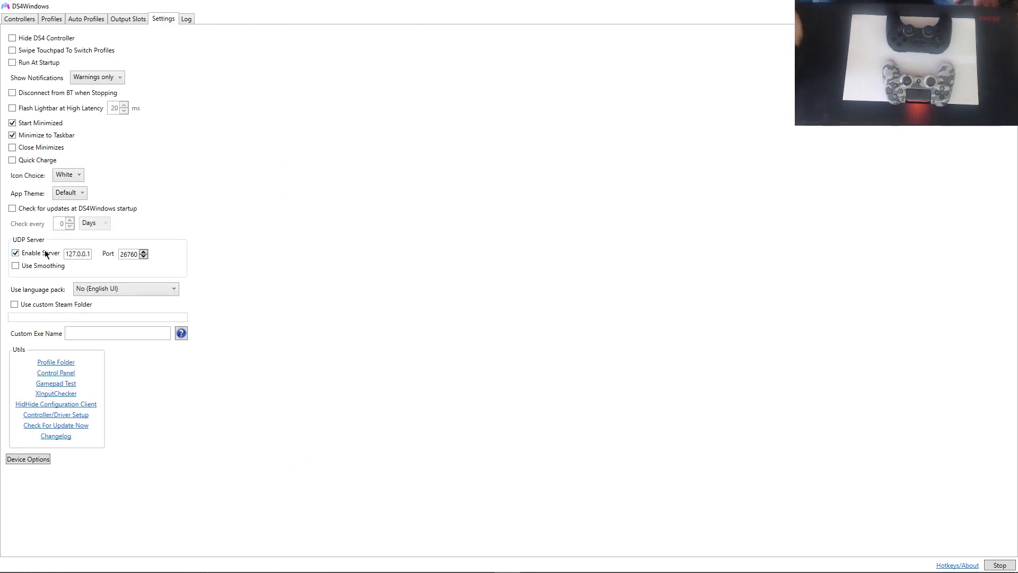
key(alt+tab)
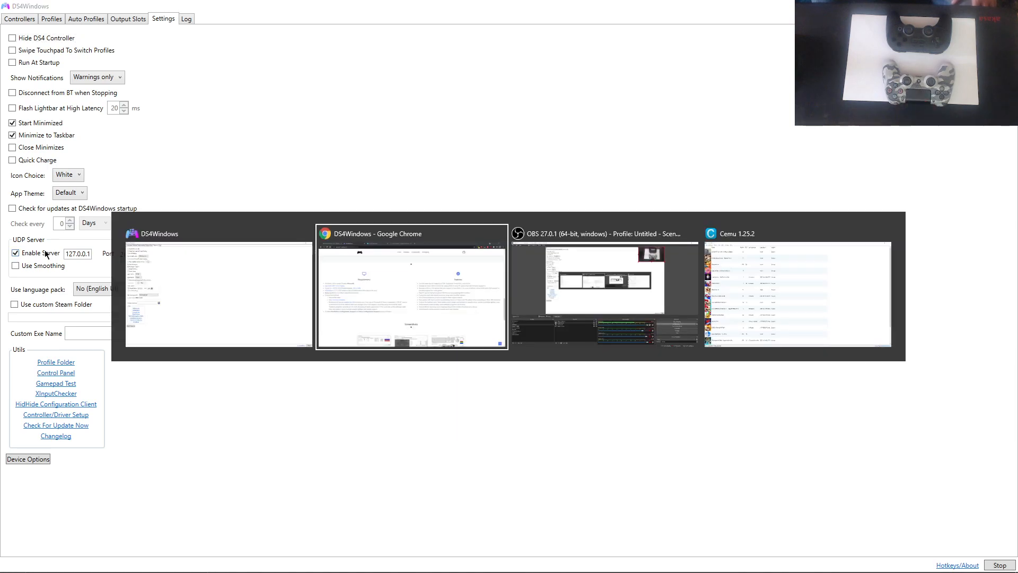
click(411, 286)
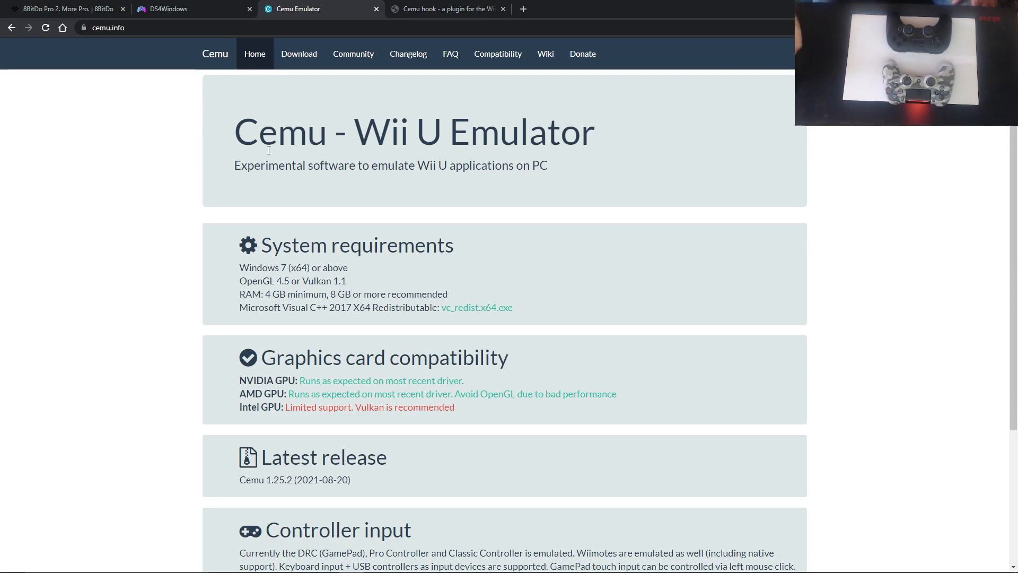
mouse_move(333, 160)
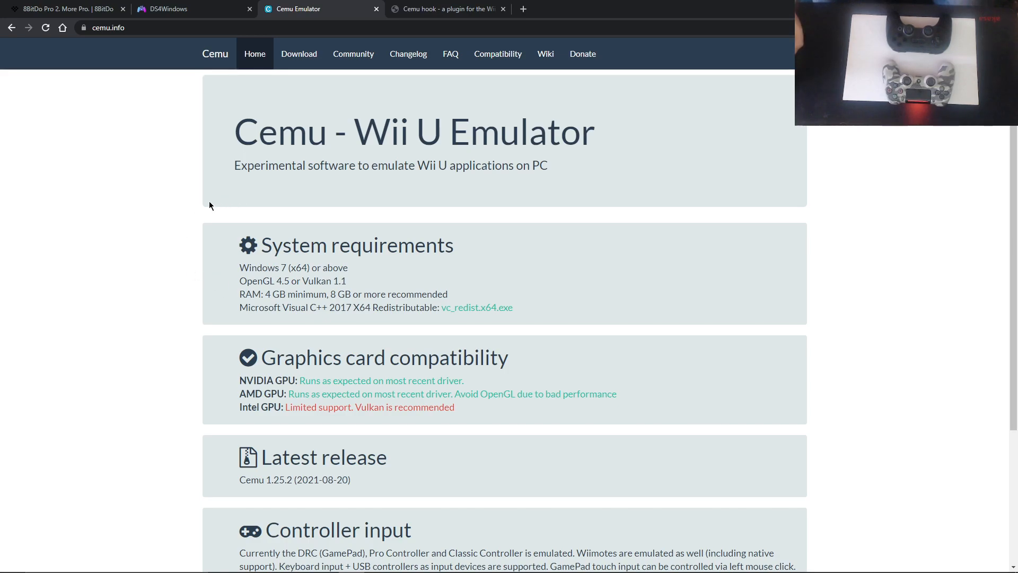
click(447, 10)
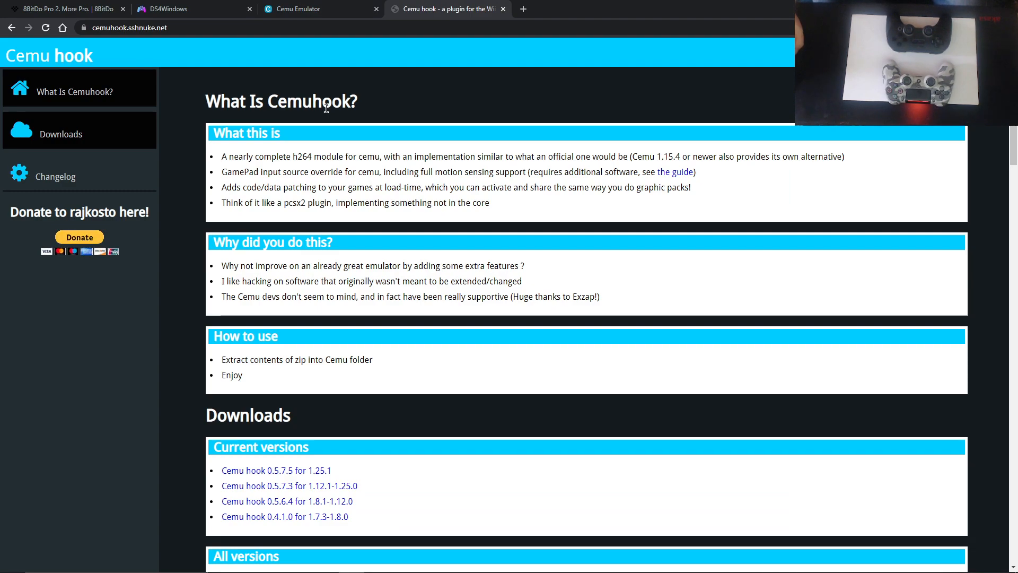
mouse_move(461, 171)
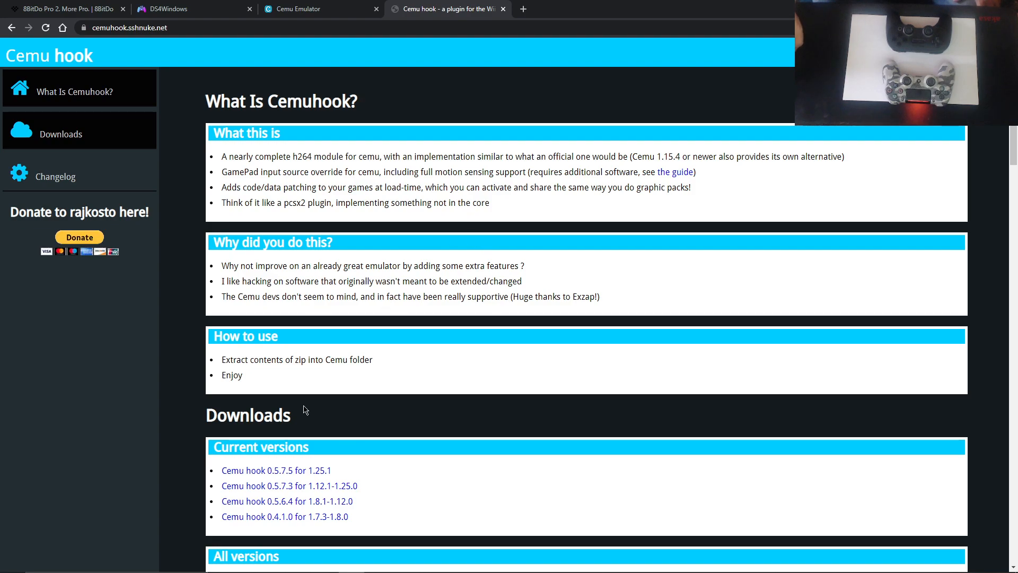
mouse_move(332, 494)
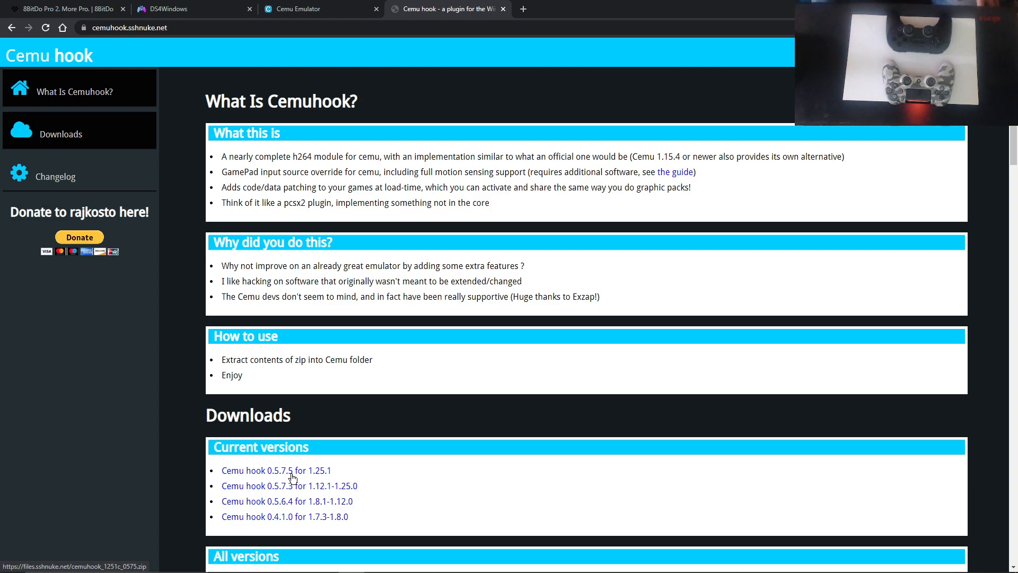
key(alt+tab)
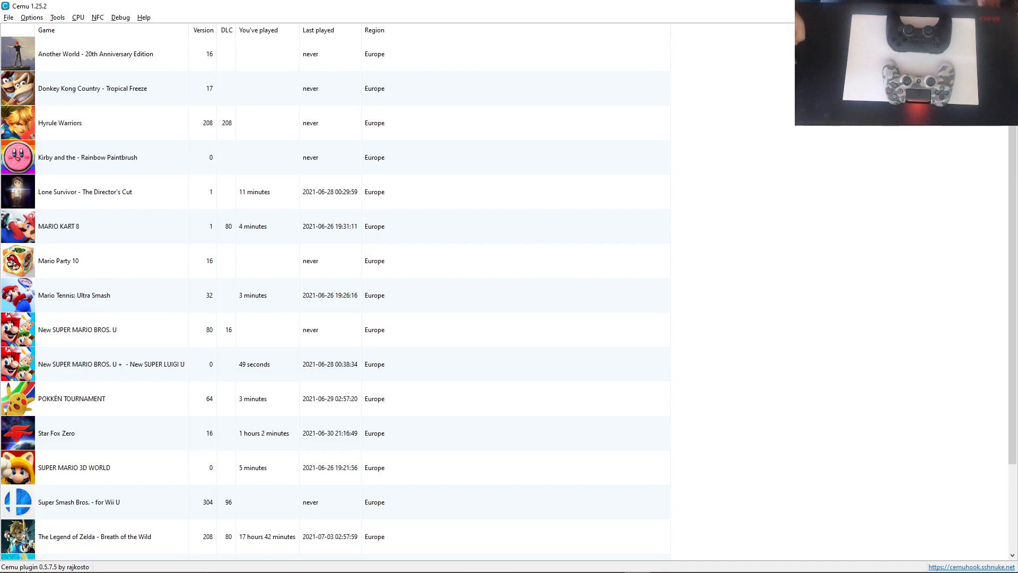
Set Cemu's GamePad motion source to DSU2 by slot and close the input settings
click(28, 17)
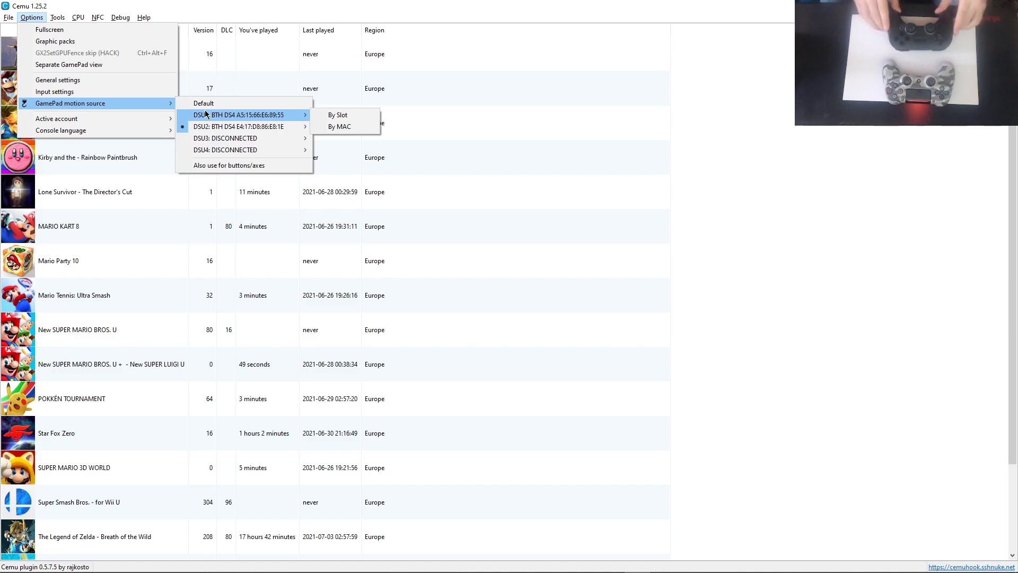
mouse_move(221, 126)
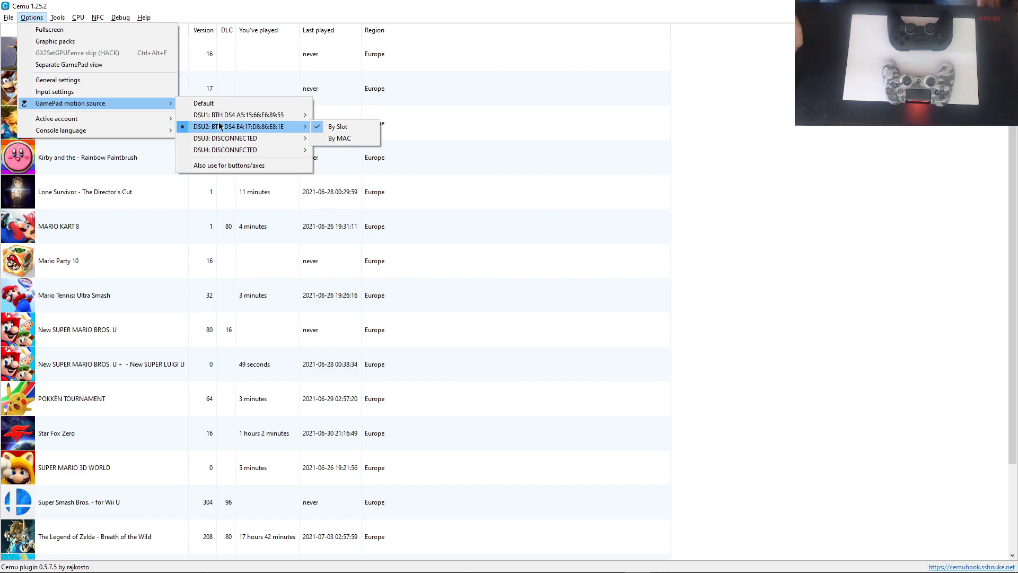
mouse_move(335, 130)
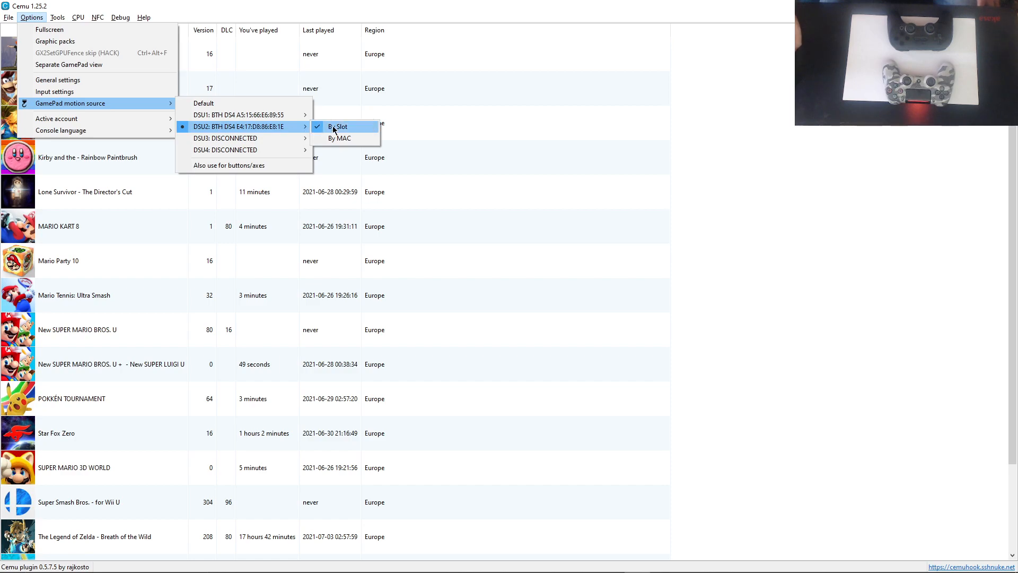
click(341, 126)
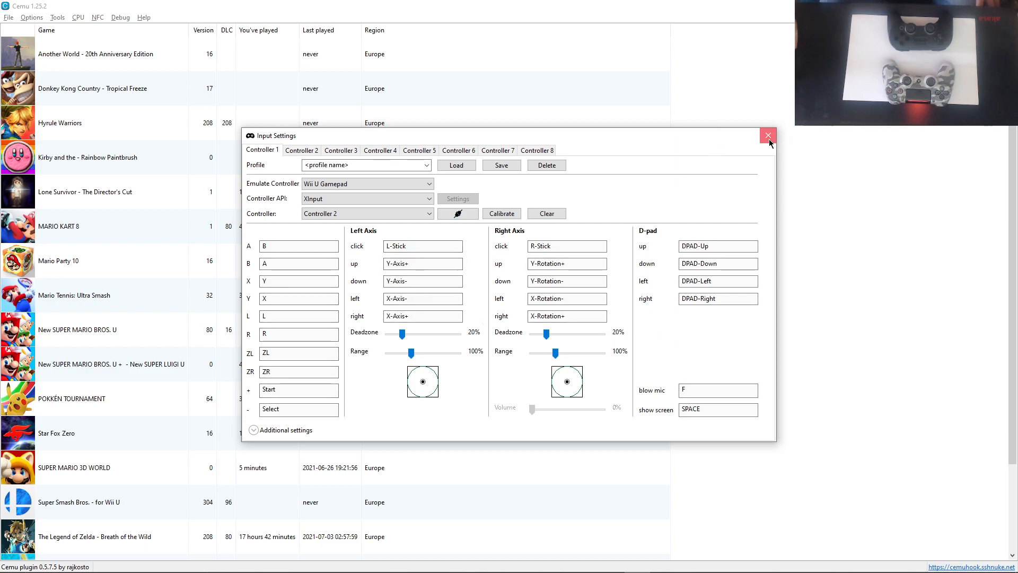
click(768, 136)
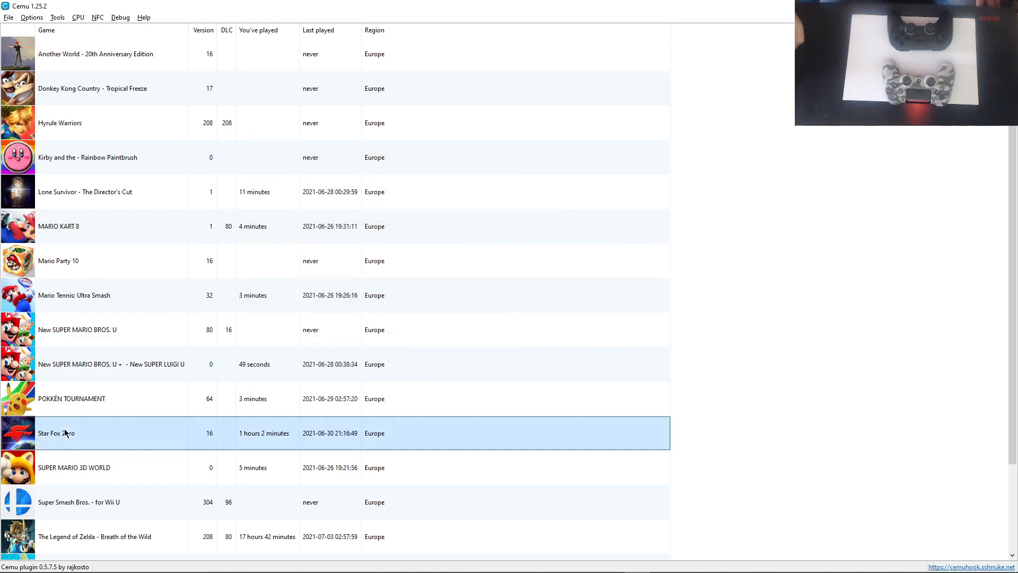
Launch Star Fox Zero and assign Controller 2 to the emulated Wii U GamePad
double_click(57, 433)
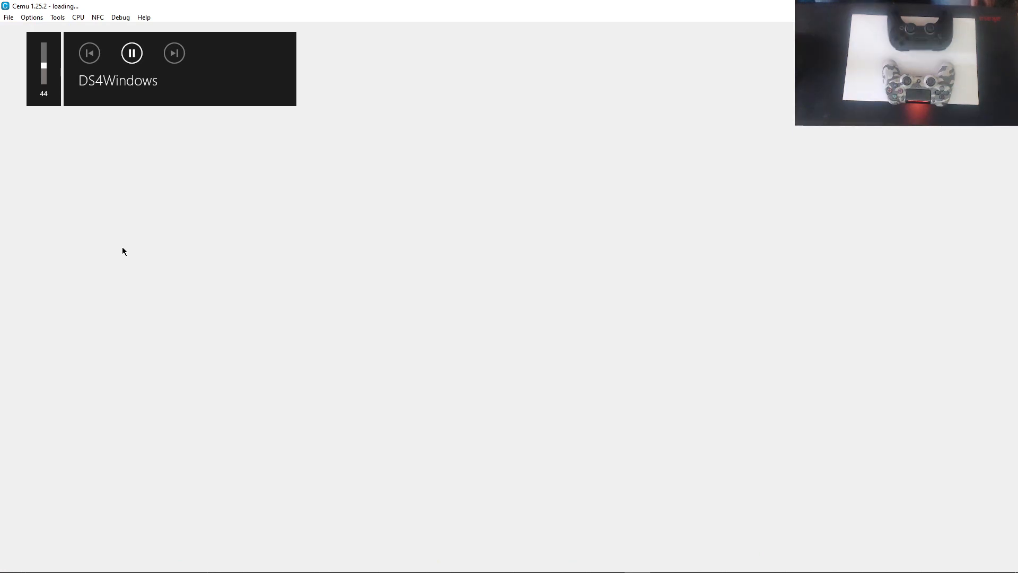
drag(43, 65, 43, 81)
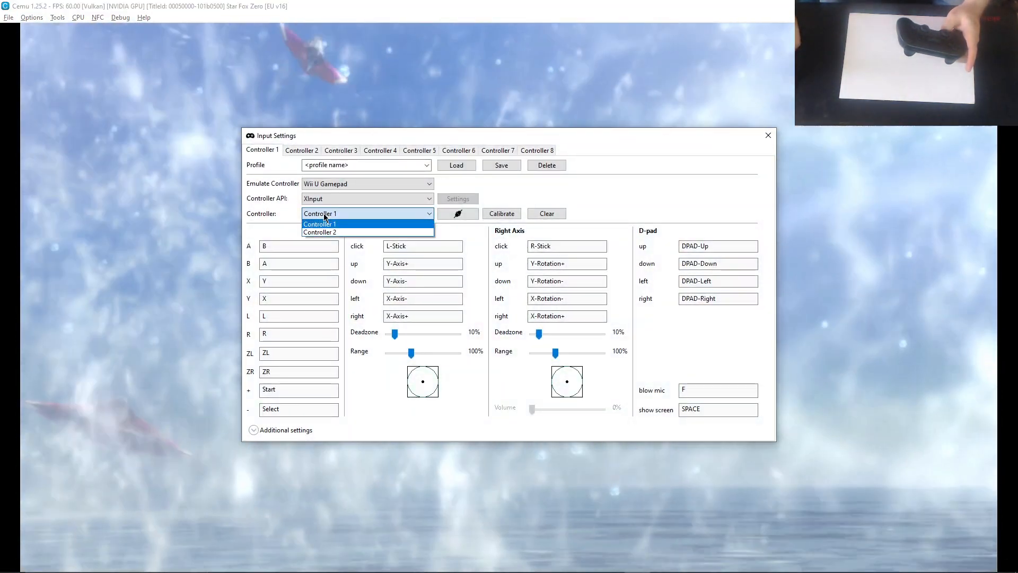
click(319, 231)
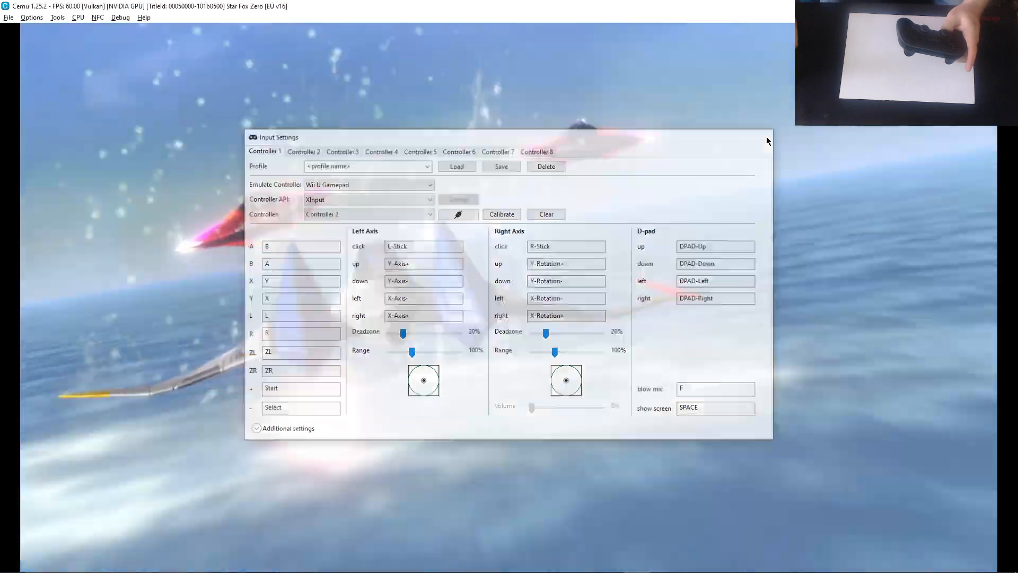
click(768, 140)
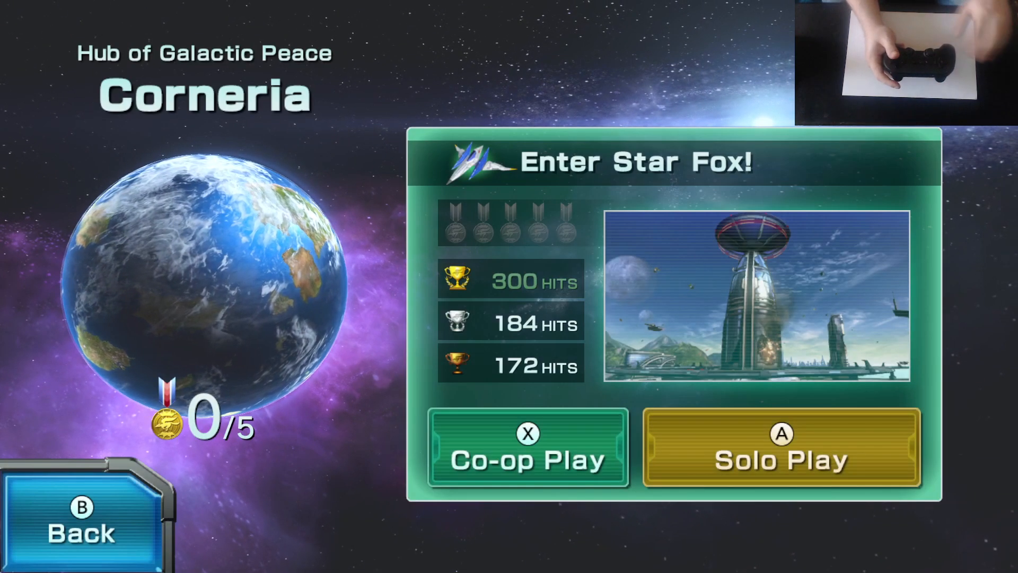
Advance the Star Fox Zero menus to the Corneria mission entry screen
click(778, 460)
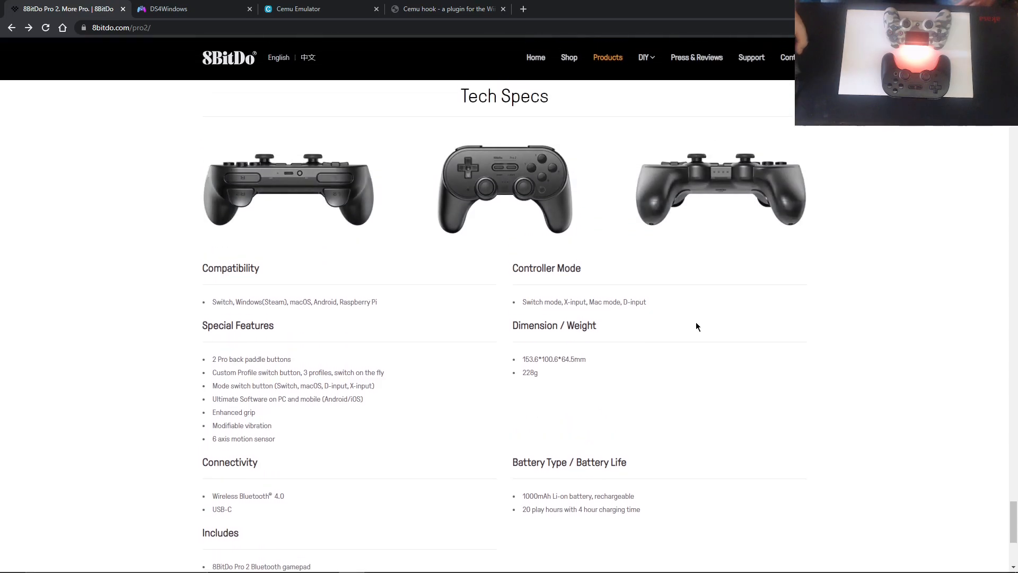
scroll(up, 3)
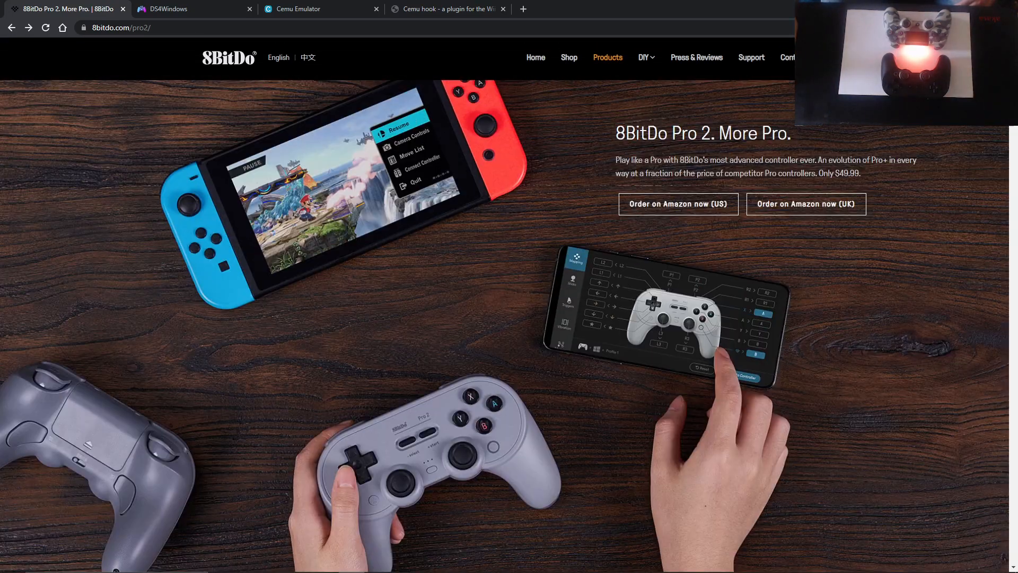
mouse_move(917, 246)
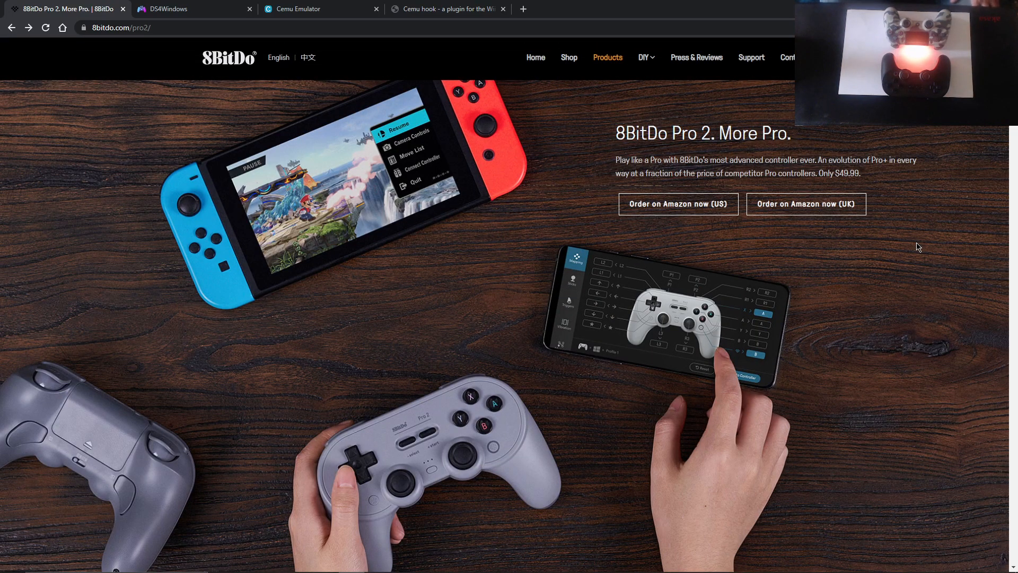